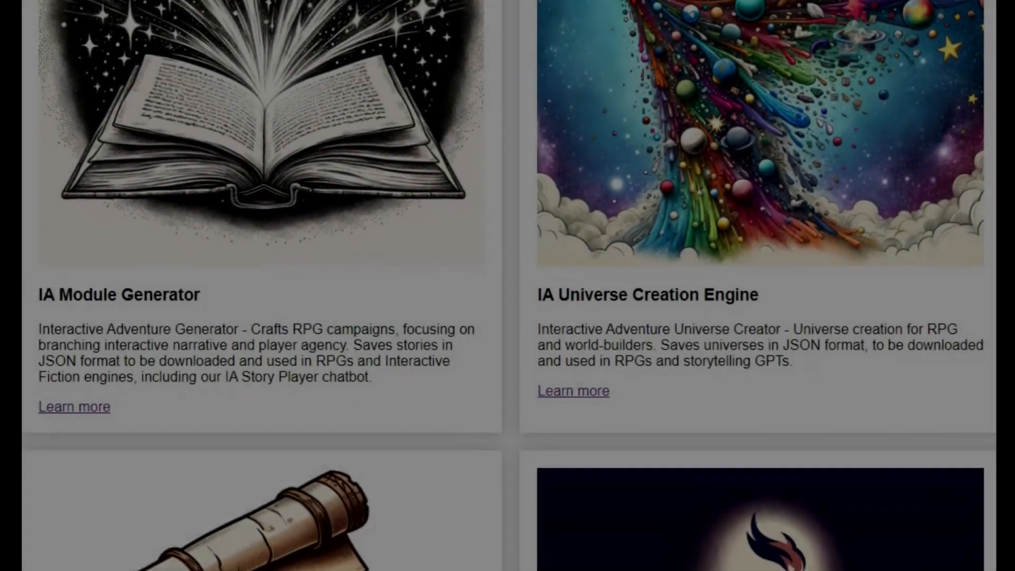
- Ask IA Module Generator for an adventure module about a hostile hivemind alien race invading Earth
{"action": "scroll", "scroll_direction": "down", "scroll_amount": 3}
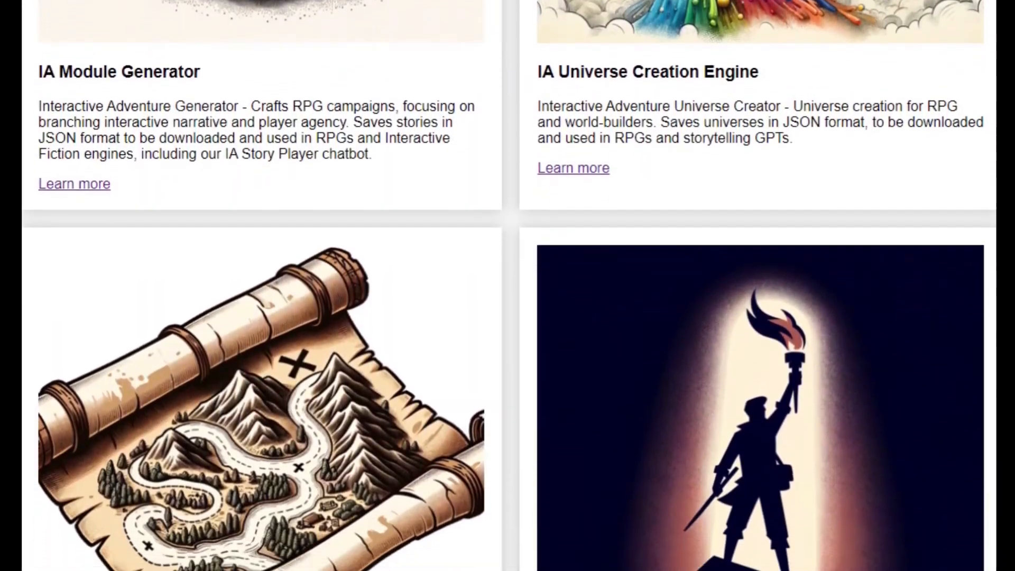
{"action": "scroll", "scroll_direction": "down", "scroll_amount": 3}
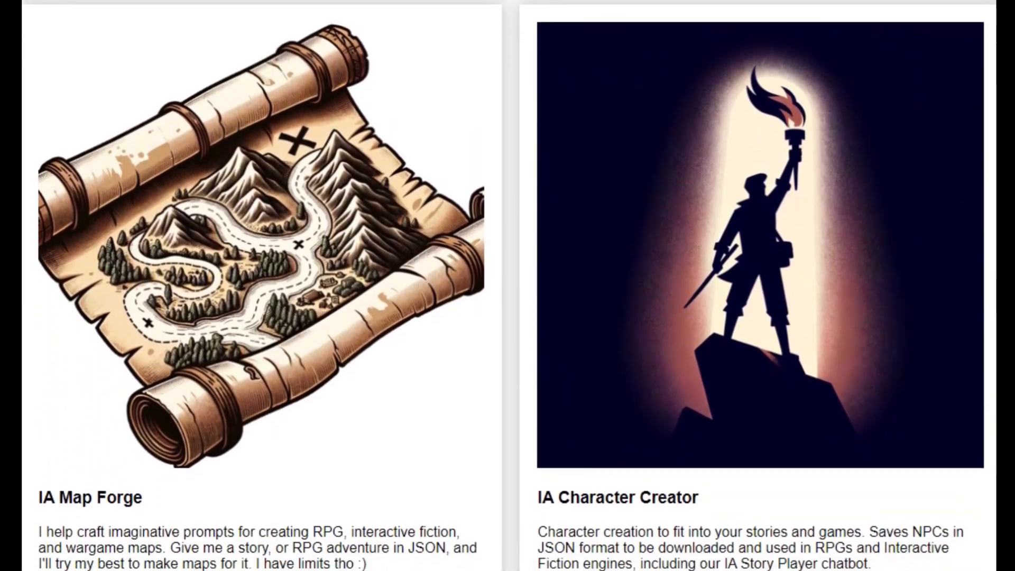
{"action": "scroll", "scroll_direction": "down", "scroll_amount": 3}
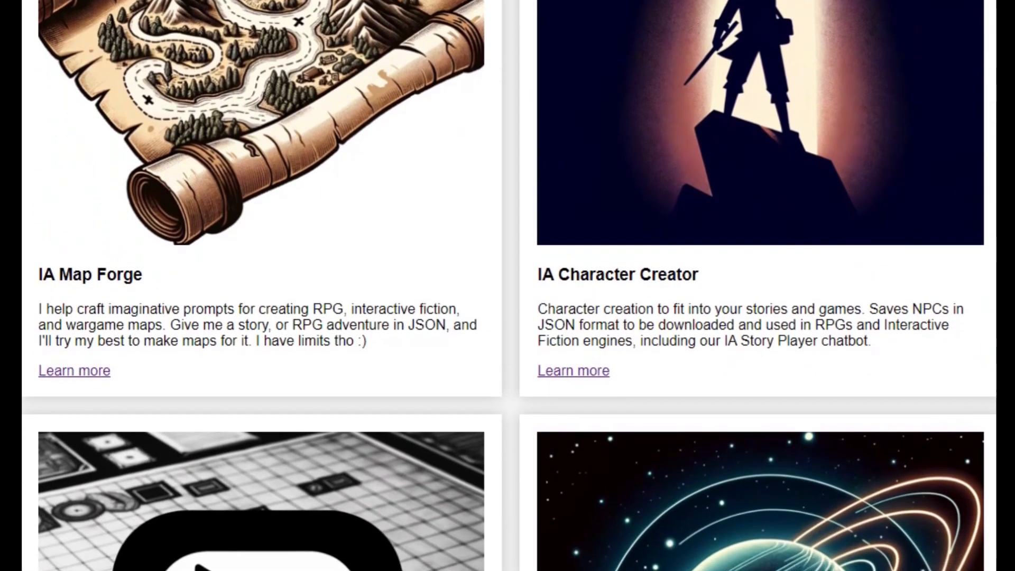
{"action": "scroll", "scroll_direction": "down", "scroll_amount": 3}
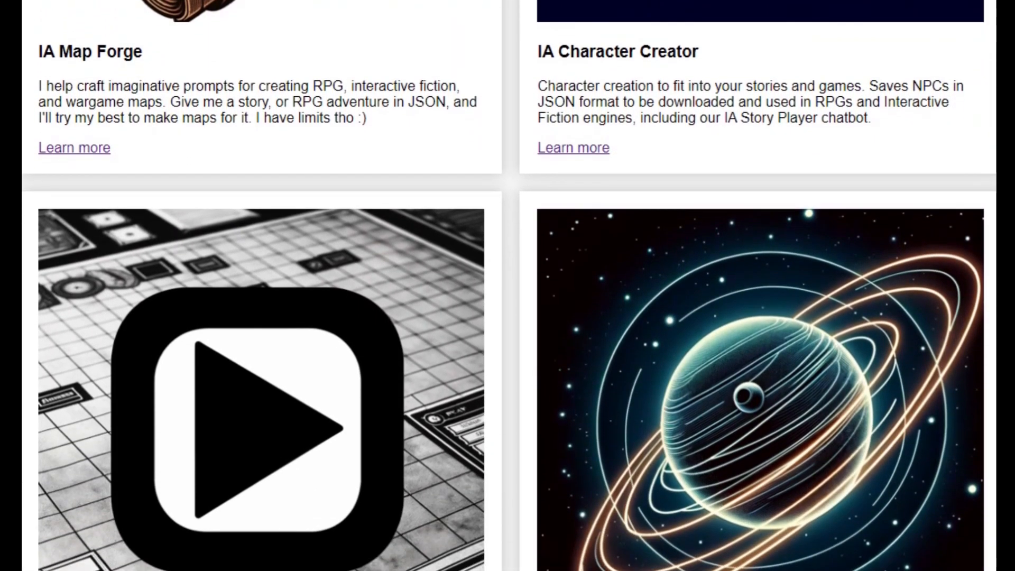
{"action": "scroll", "scroll_direction": "down", "scroll_amount": 3}
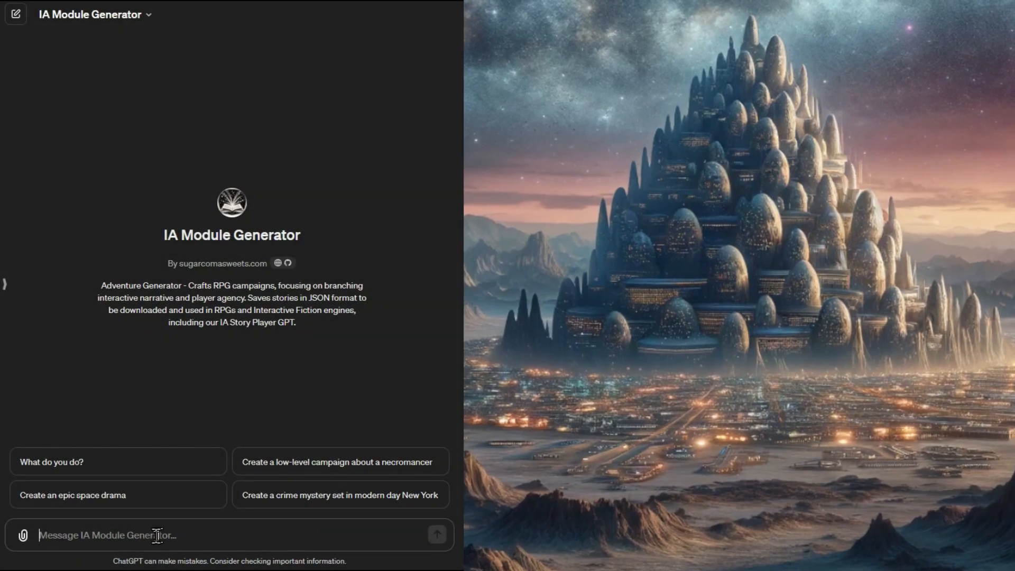
{"action": "type", "text": "Create an adventure module from:"}
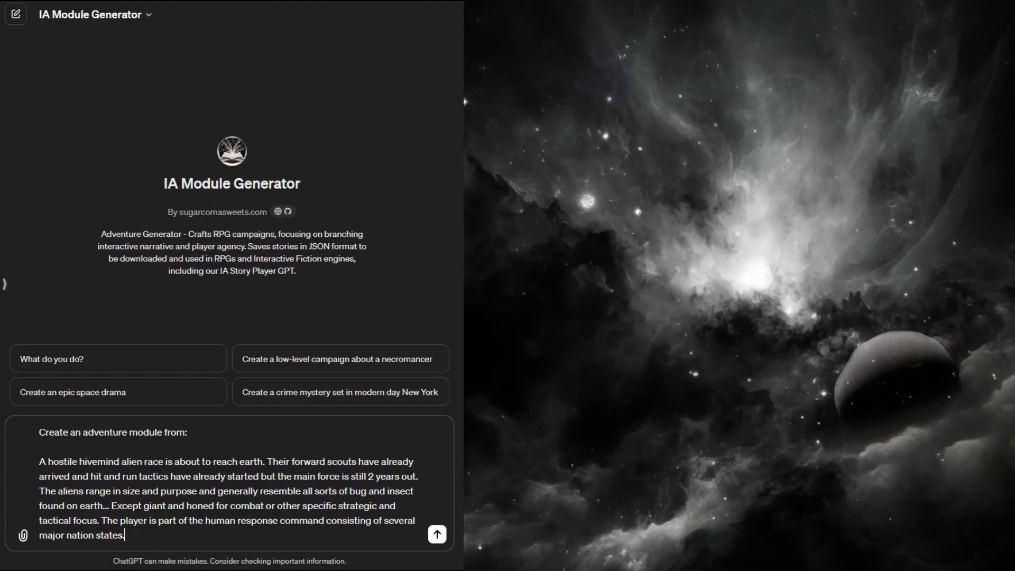
{"action": "left_click", "coordinate": [438, 534]}
{"action": "type", "text": "Next phase"}
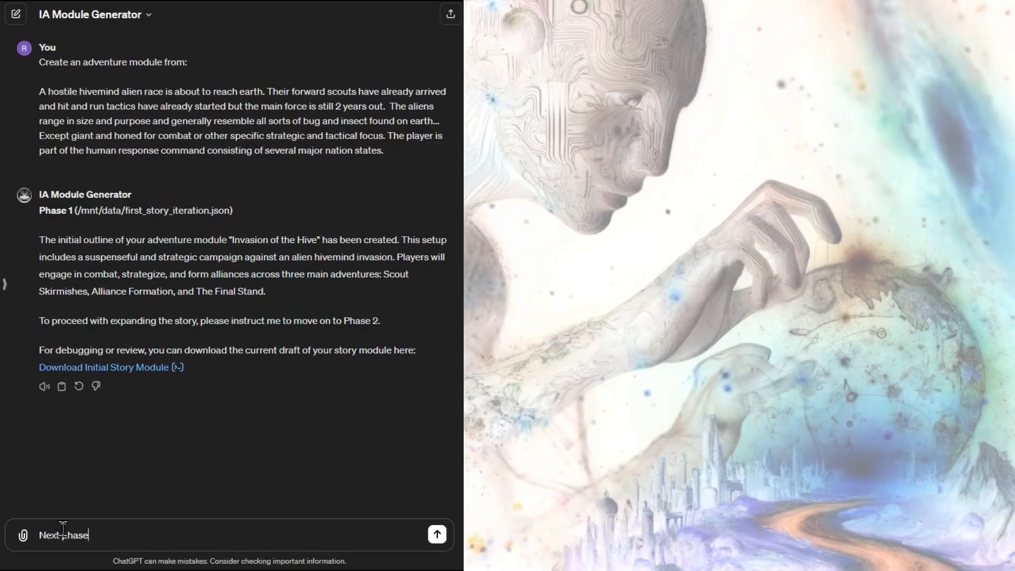
- Send 'next' repeatedly so the generator produces Phases 2 and 3 of Invasion of the Hive
{"action": "left_click", "coordinate": [436, 534]}
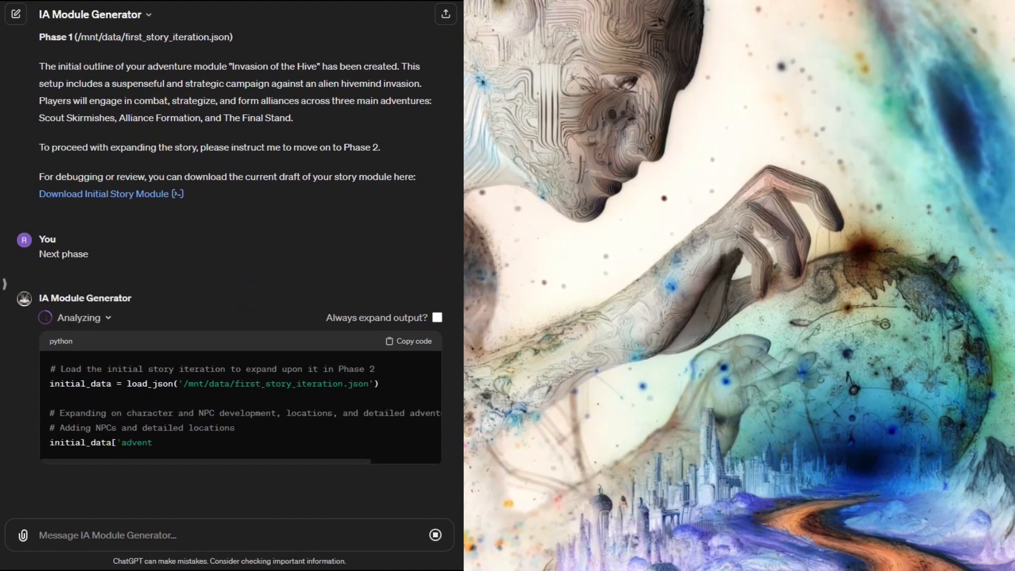
{"action": "scroll", "scroll_direction": "down", "scroll_amount": 3}
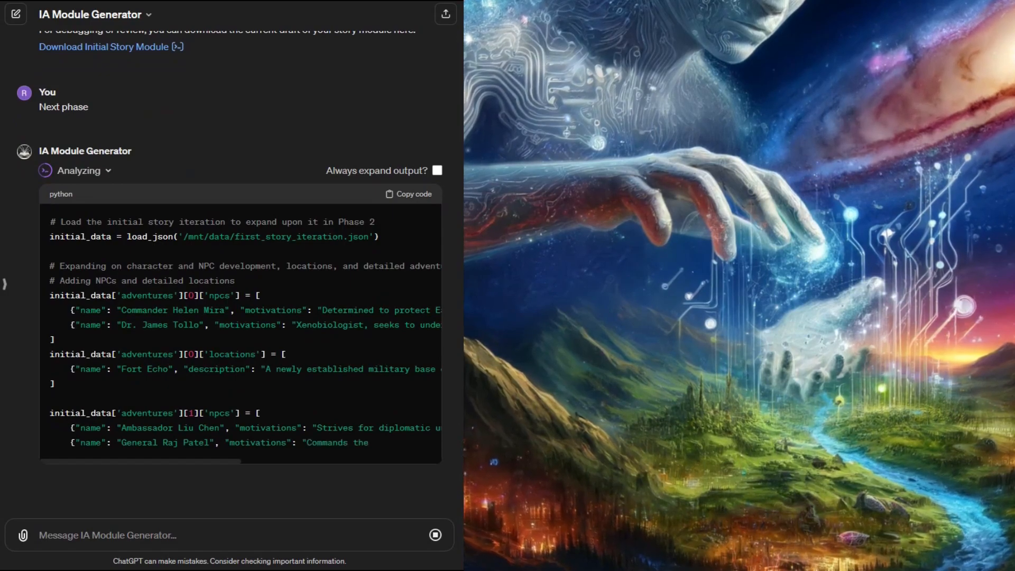
{"action": "scroll", "scroll_direction": "down", "scroll_amount": 3}
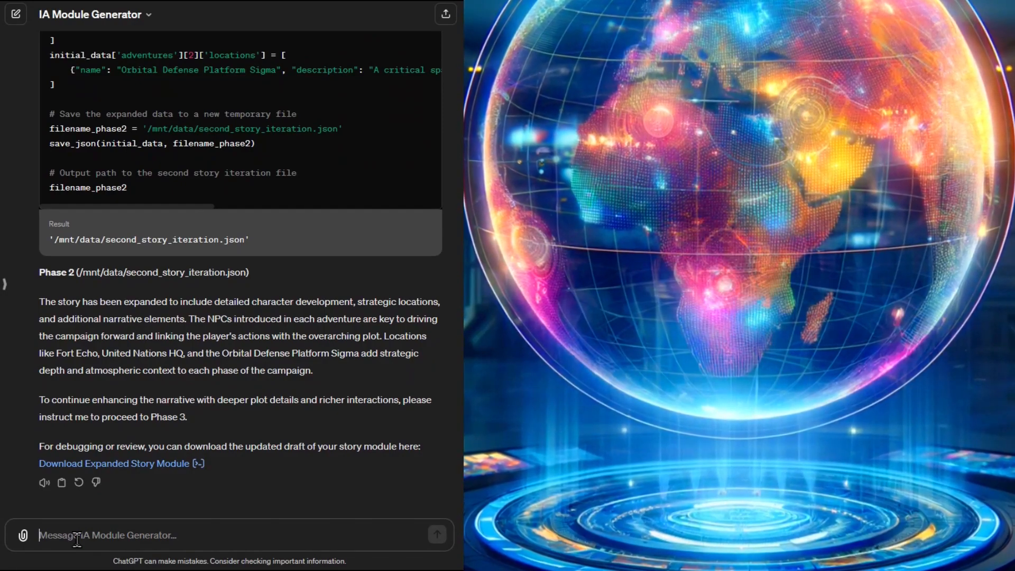
{"action": "type", "text": "next"}
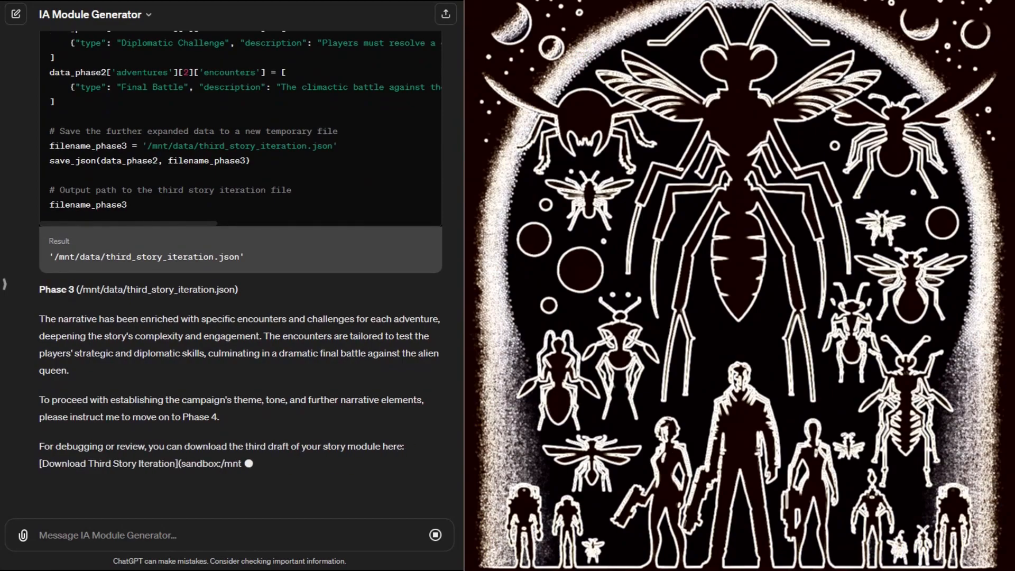
{"action": "type", "text": "next"}
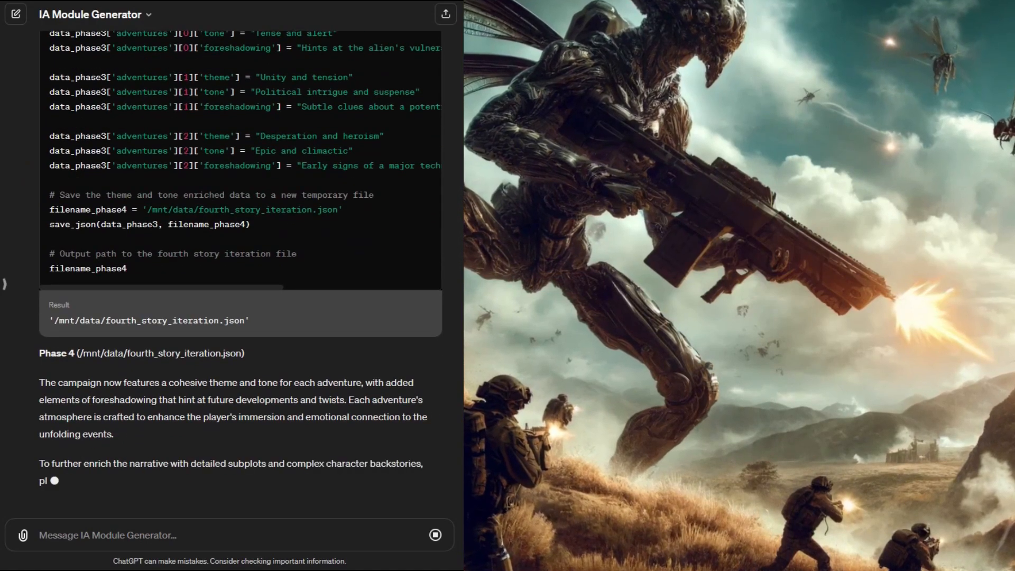
- Send 'next' again to generate Phases 5 and 6 with their downloadable drafts
{"action": "type", "text": "next"}
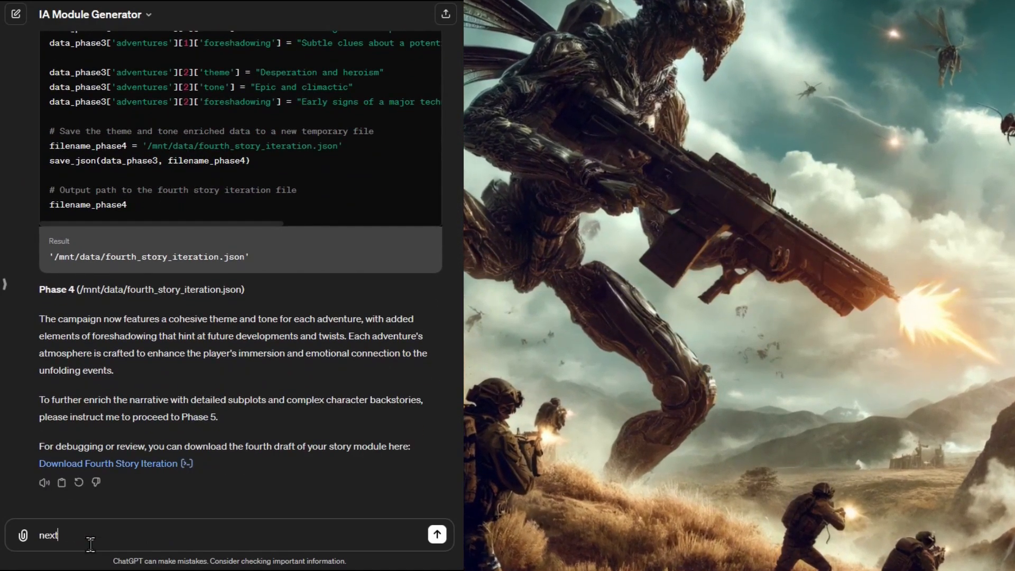
{"action": "left_click", "coordinate": [436, 534]}
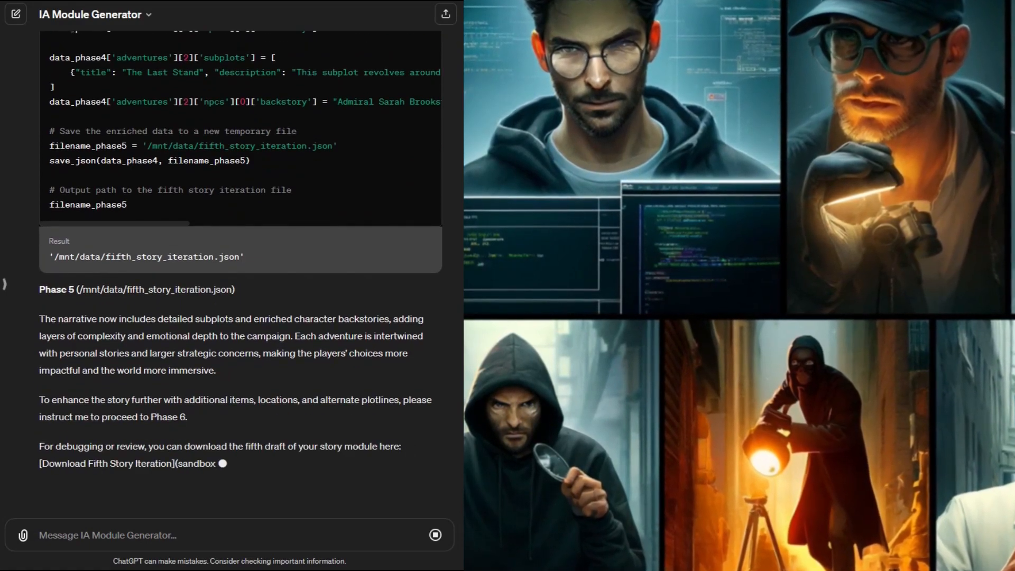
{"action": "type", "text": "Next"}
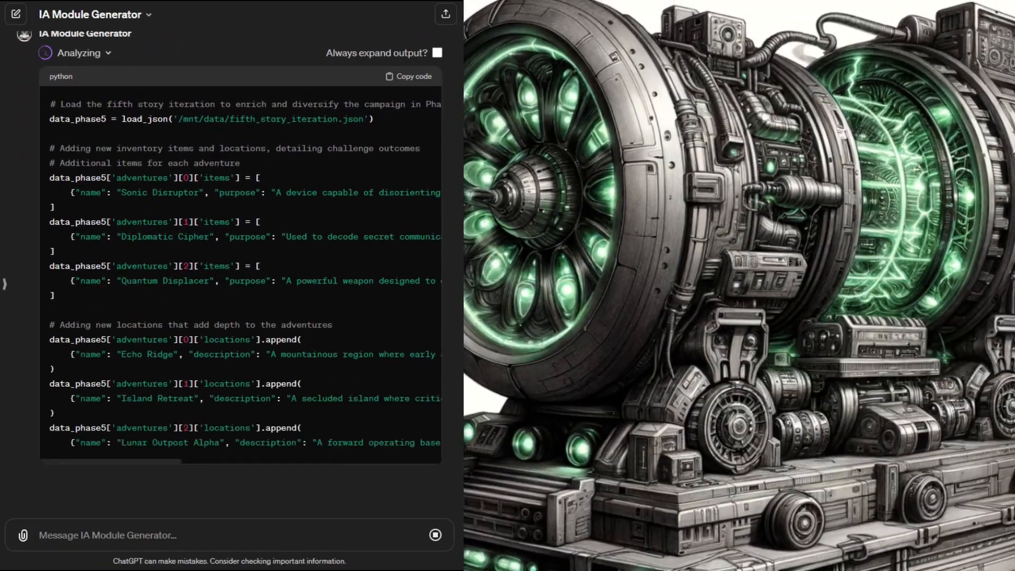
{"action": "scroll", "scroll_direction": "down", "scroll_amount": 3}
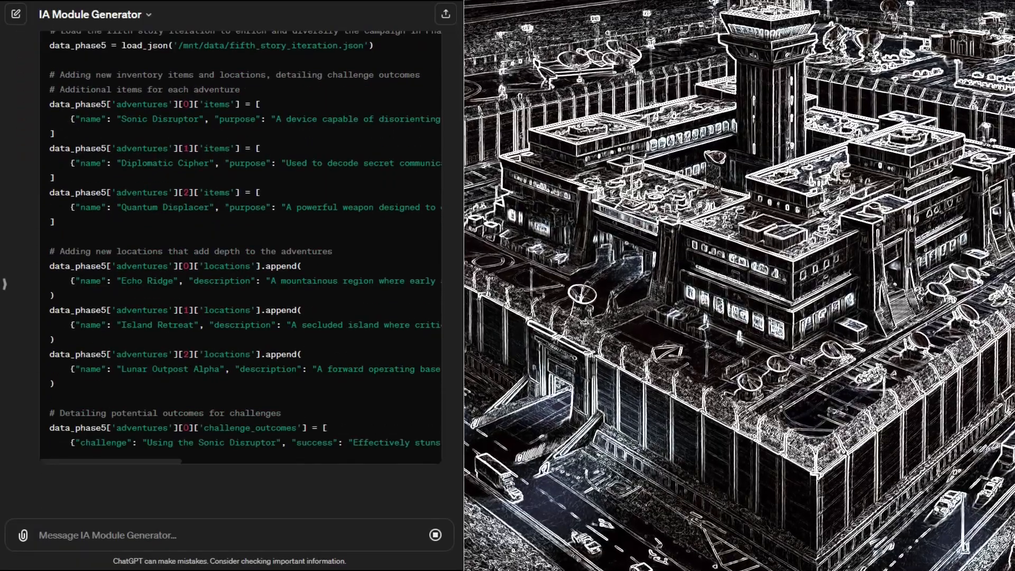
{"action": "scroll", "scroll_direction": "down", "scroll_amount": 3}
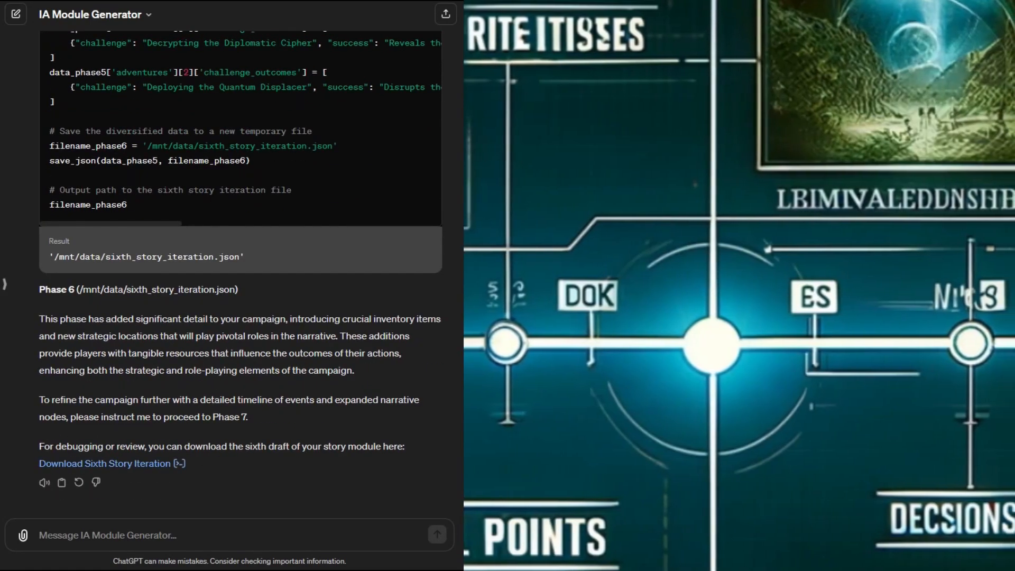
{"action": "type", "text": "N"}
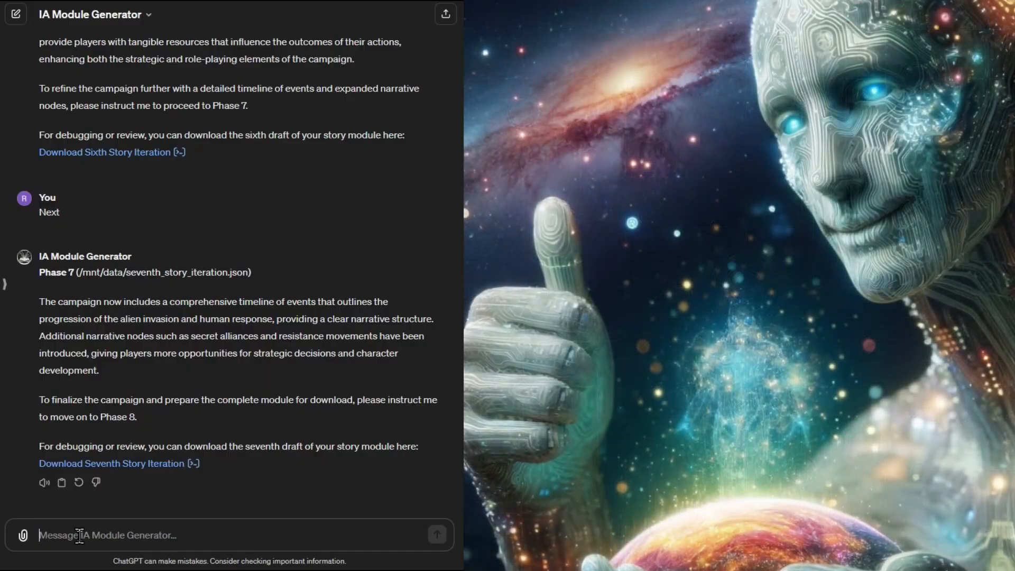
- Reach Phase 8 with 'next' and download the final Invasion of the Hive module file
{"action": "type", "text": "next"}
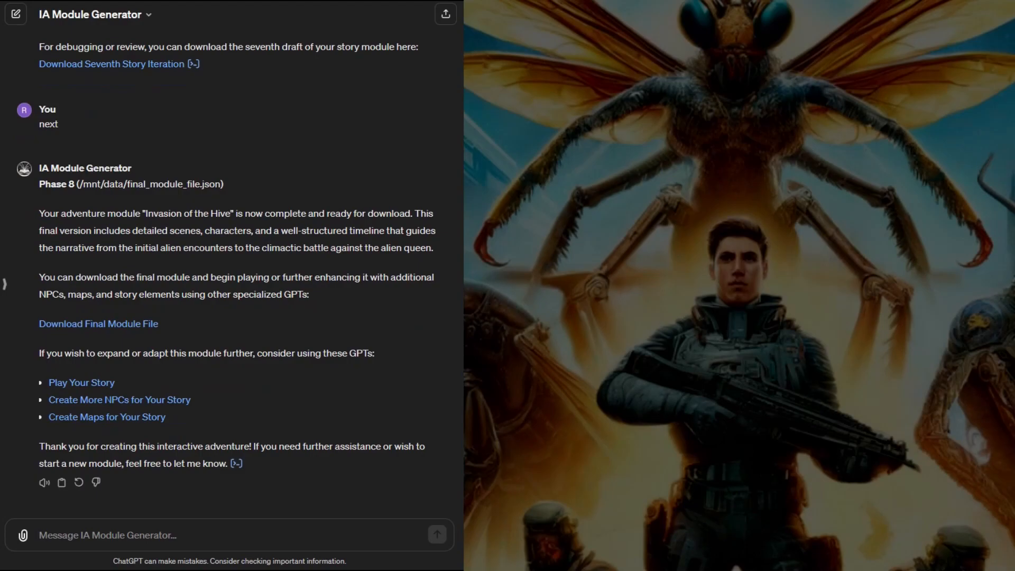
{"action": "left_click", "coordinate": [98, 323]}
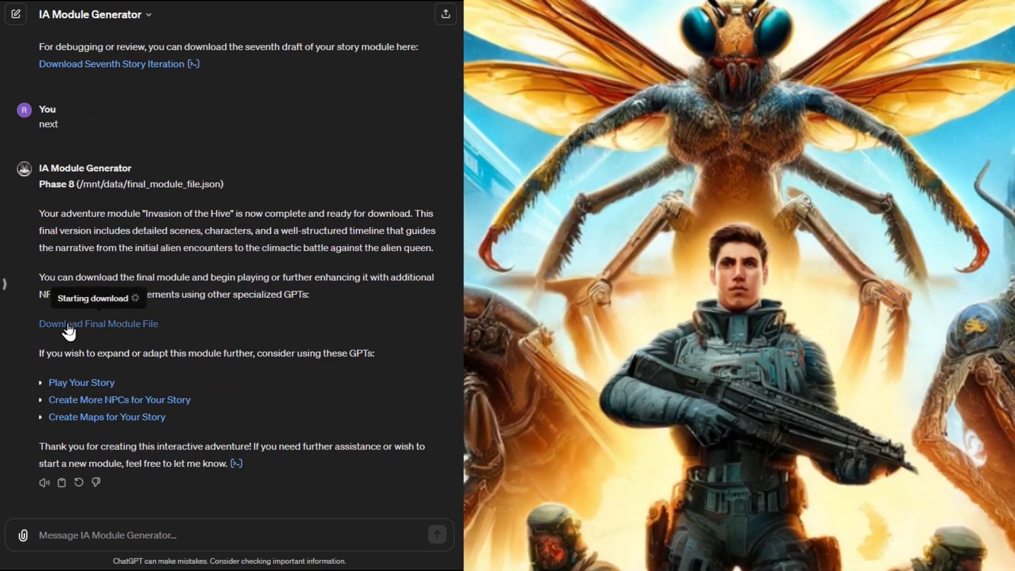
{"action": "left_click", "coordinate": [97, 323]}
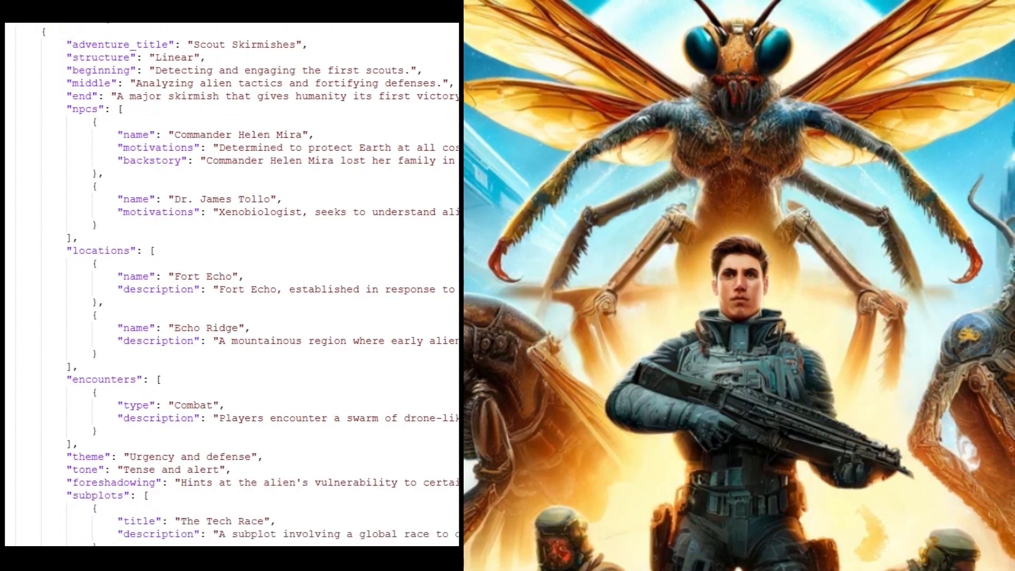
{"action": "scroll", "scroll_direction": "down", "scroll_amount": 3}
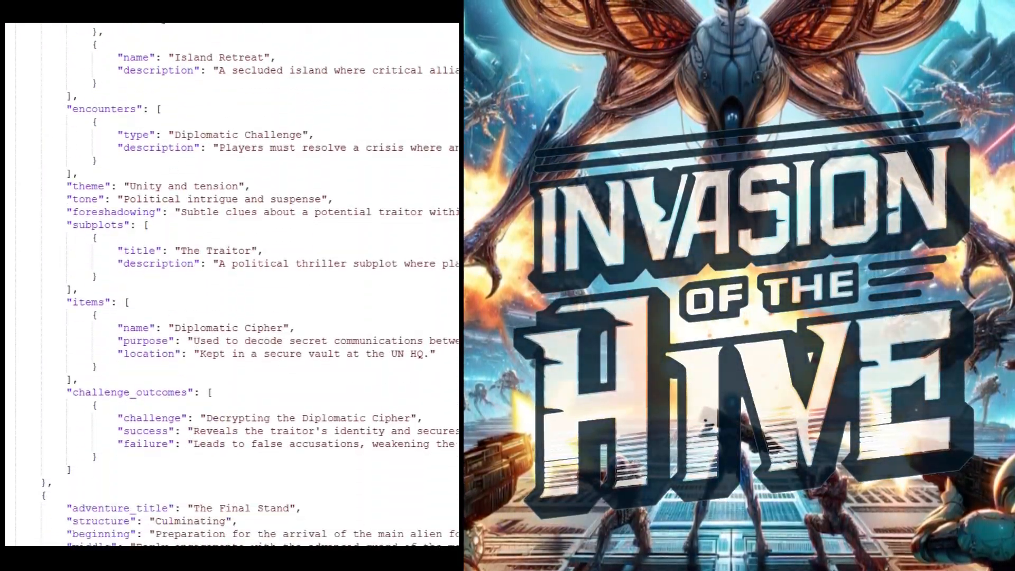
{"action": "scroll", "scroll_direction": "down", "scroll_amount": 3}
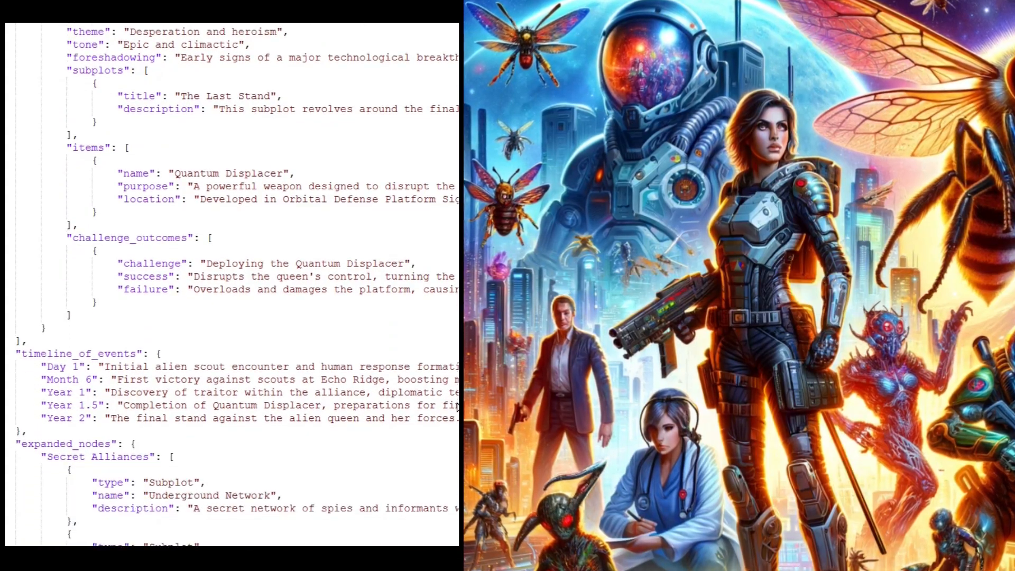
{"action": "scroll", "scroll_direction": "down", "scroll_amount": 3}
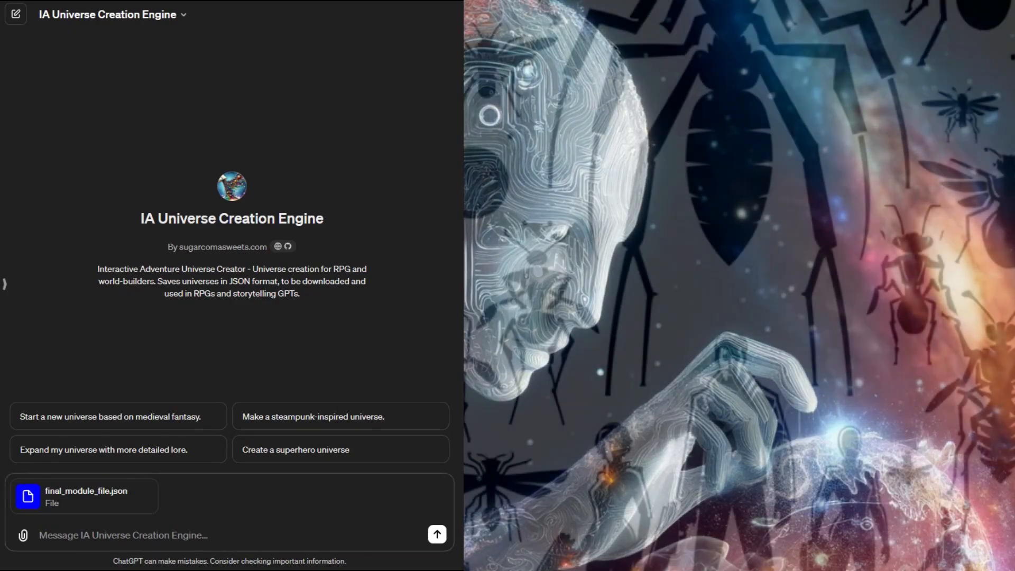
- Ask the Universe Creation Engine for a cinematic universe file where the Final Module story takes place
{"action": "type", "text": "Create a cinematic universe file where the Final Module story takes place."}
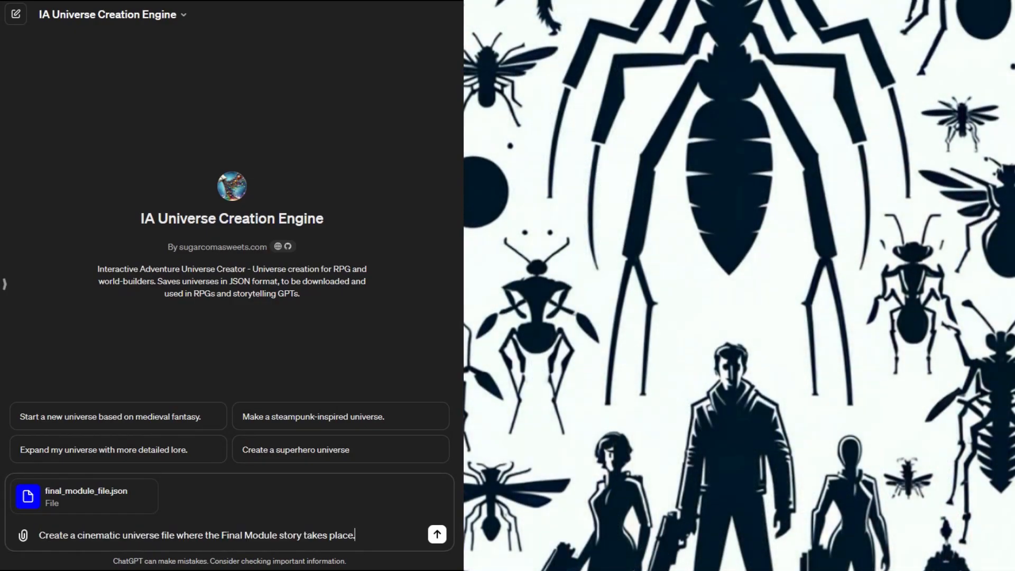
{"action": "left_click", "coordinate": [437, 533]}
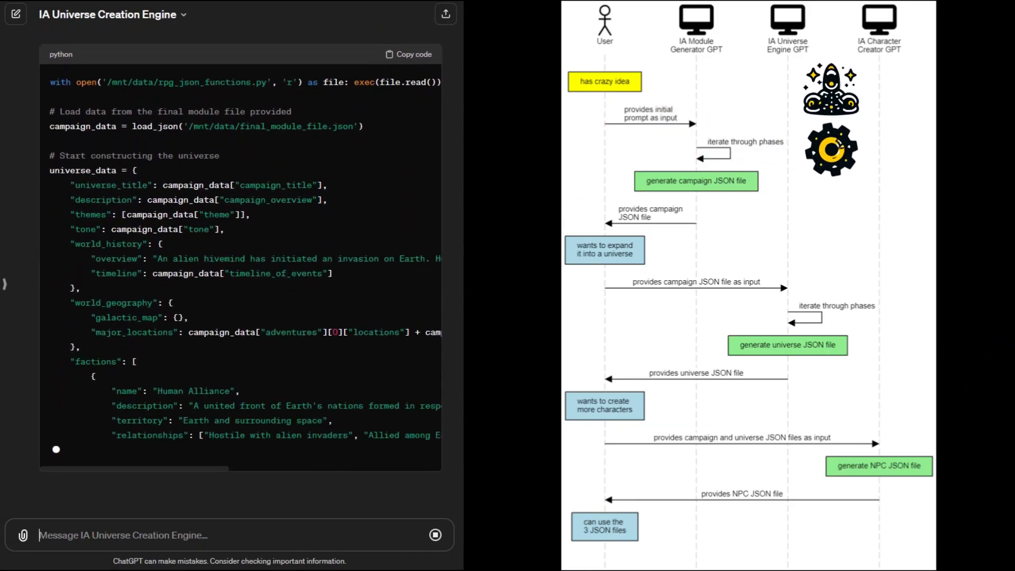
{"action": "scroll", "scroll_direction": "down", "scroll_amount": 3}
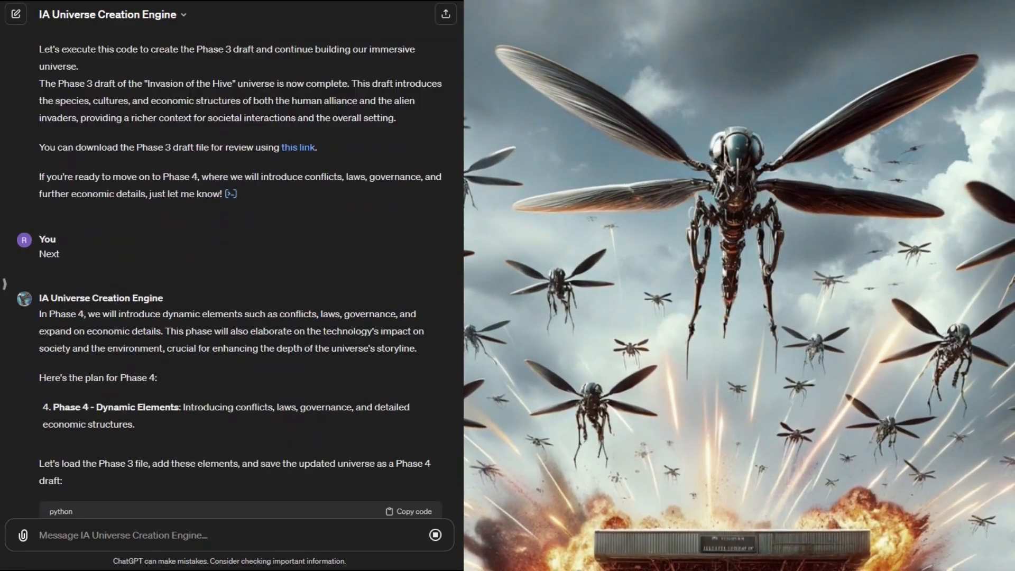
- Scroll through the engine's Phase 4 universe output as it moves into Phase 5
{"action": "scroll", "scroll_direction": "down", "scroll_amount": 3}
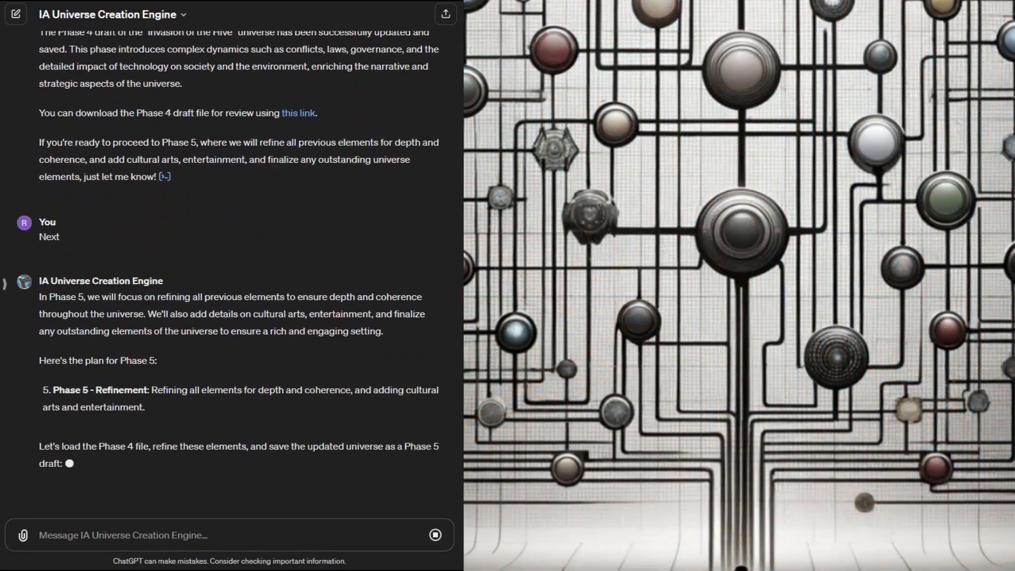
{"action": "scroll", "scroll_direction": "down", "scroll_amount": 3}
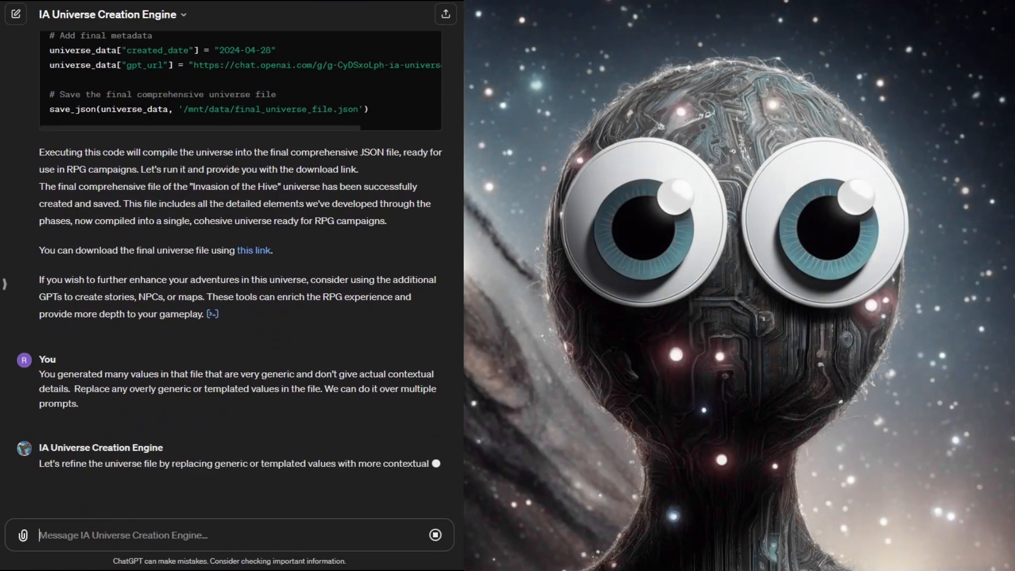
- Request another round replacing generic values, then have it execute the world history and cultures code
{"action": "scroll", "scroll_direction": "down", "scroll_amount": 3}
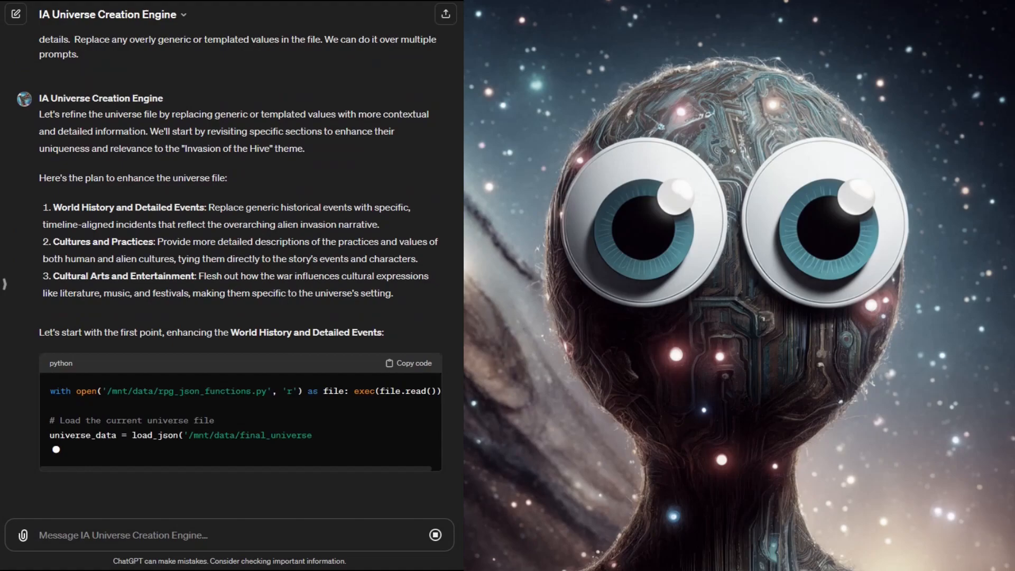
{"action": "scroll", "scroll_direction": "down", "scroll_amount": 3}
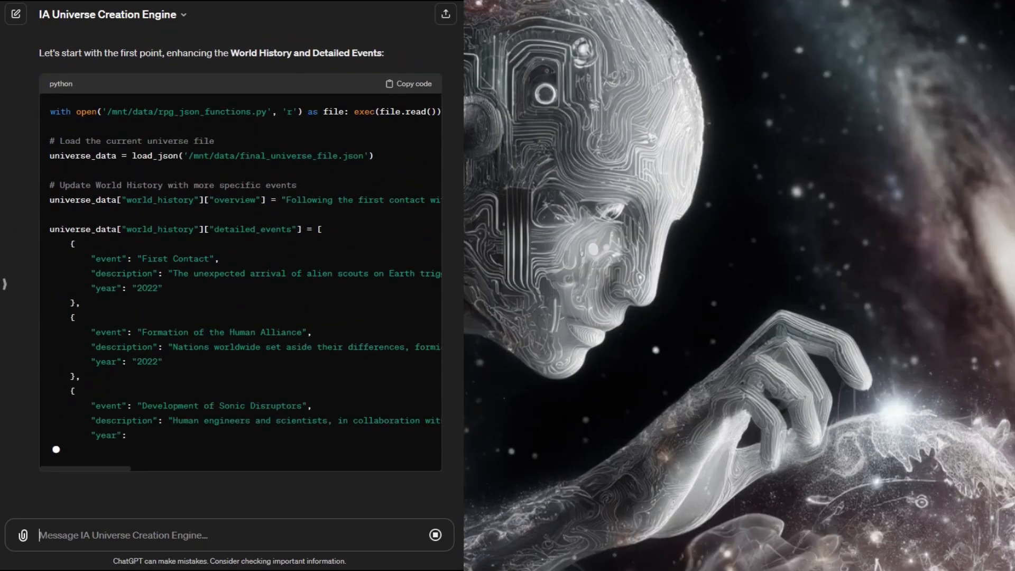
{"action": "scroll", "scroll_direction": "down", "scroll_amount": 3}
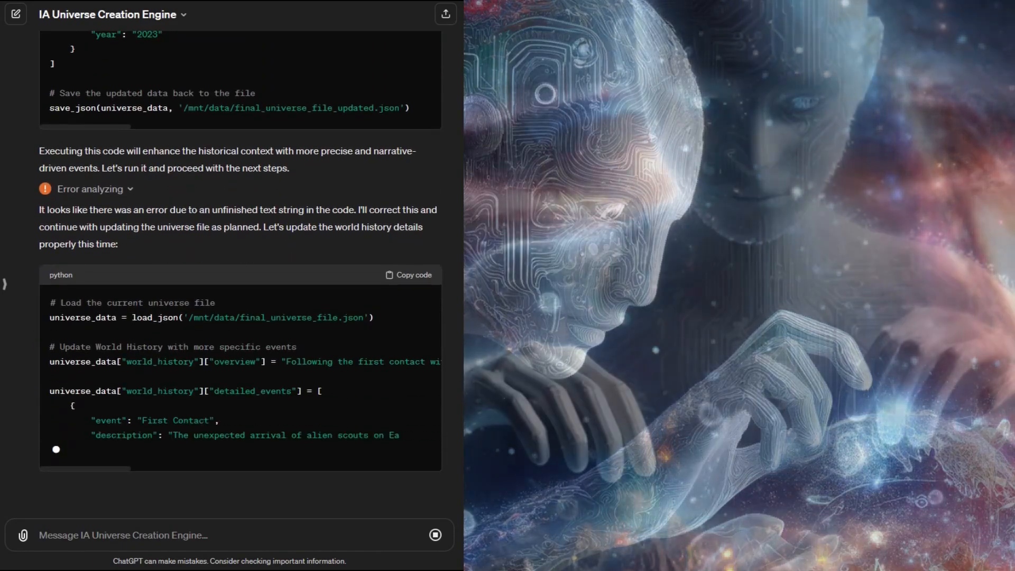
{"action": "scroll", "scroll_direction": "down", "scroll_amount": 3}
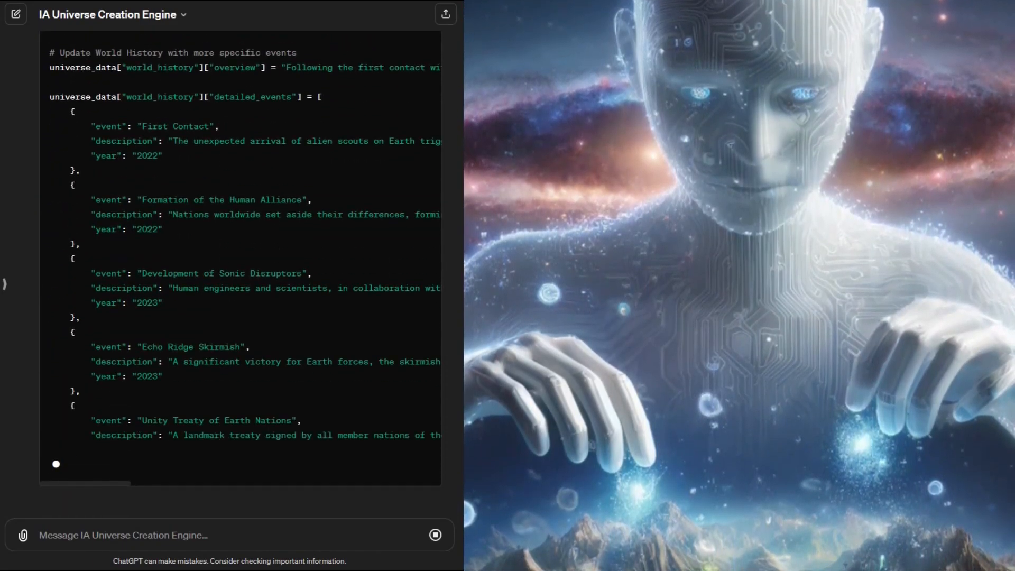
{"action": "scroll", "scroll_direction": "down", "scroll_amount": 3}
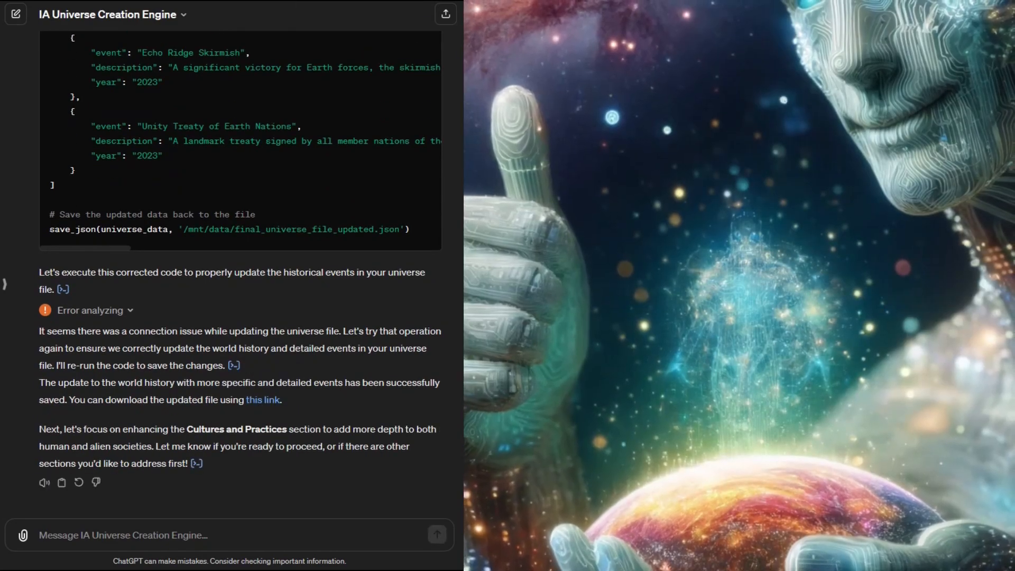
{"action": "type", "text": "How did you determine which parts of the file are generic? Can you make another round of changes using the same process?"}
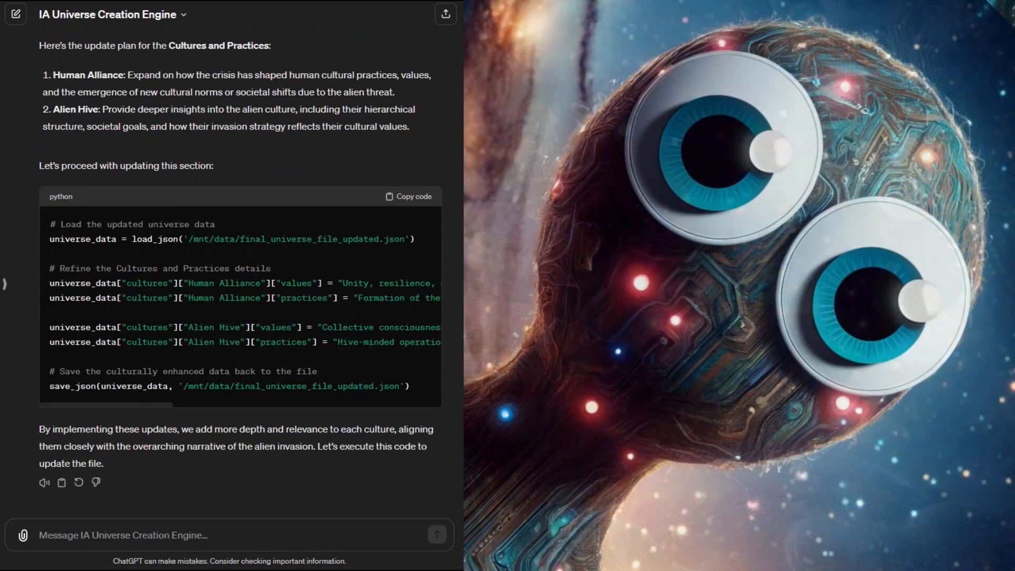
{"action": "type", "text": "Execute that code"}
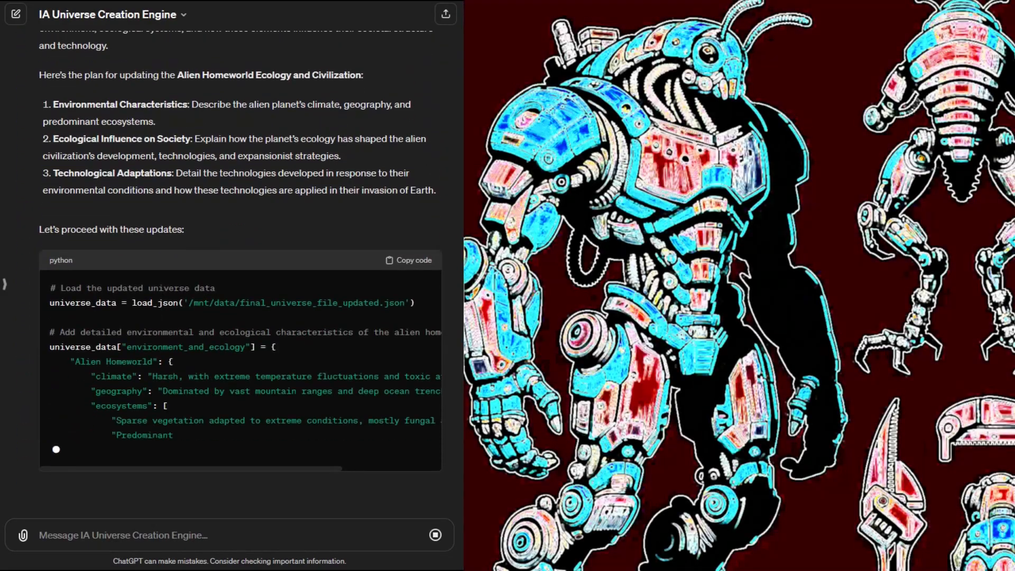
- Send a prompt asking for alien biology details and specialized bug types
{"action": "scroll", "scroll_direction": "down", "scroll_amount": 3}
{"action": "type", "text": "And lets add some regarding the alien biology. All sorts of specialized bugs and their details. Focus on each bug types purpose"}
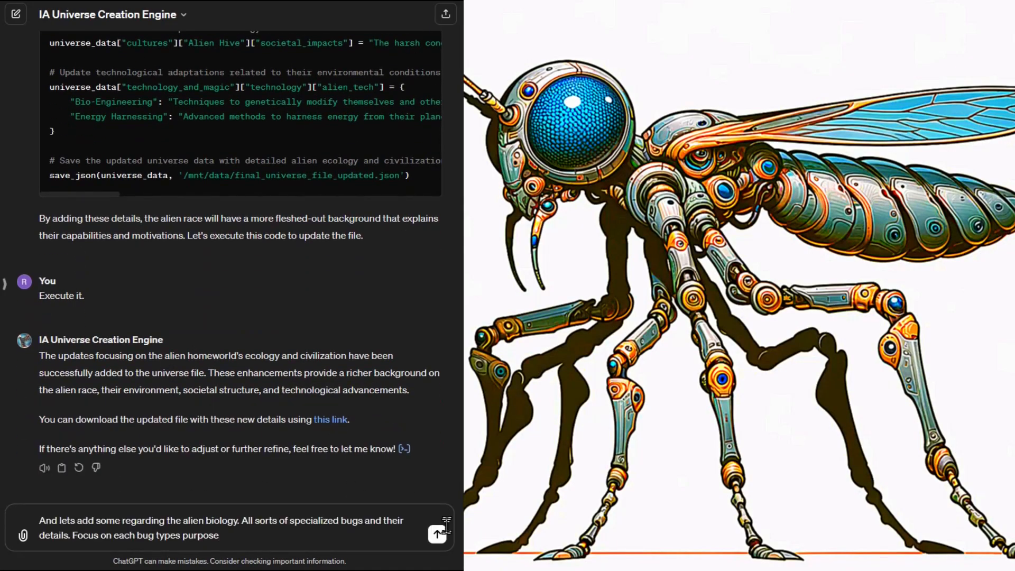
{"action": "left_click", "coordinate": [437, 534]}
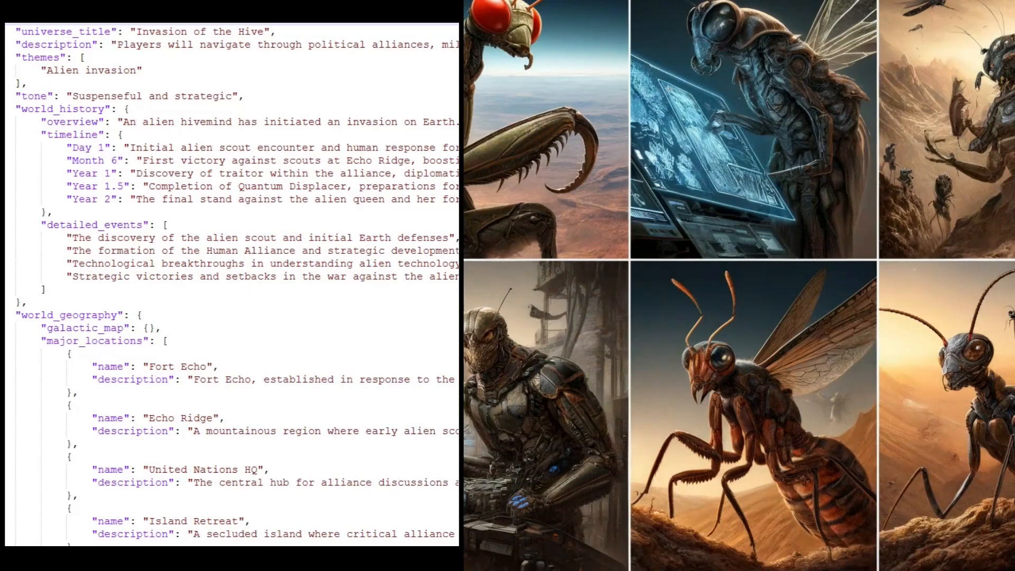
{"action": "scroll", "scroll_direction": "down", "scroll_amount": 3}
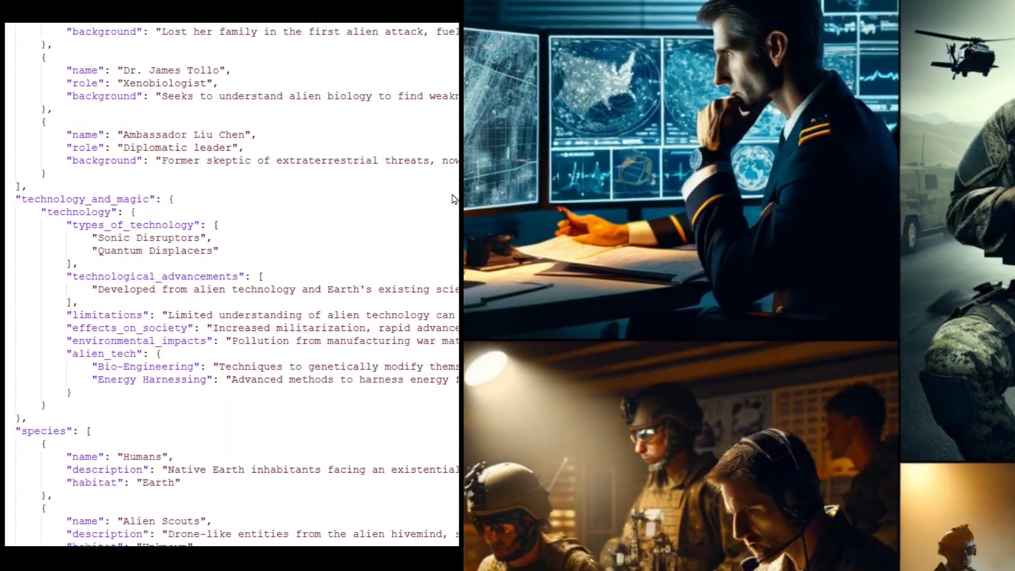
{"action": "scroll", "scroll_direction": "down", "scroll_amount": 3}
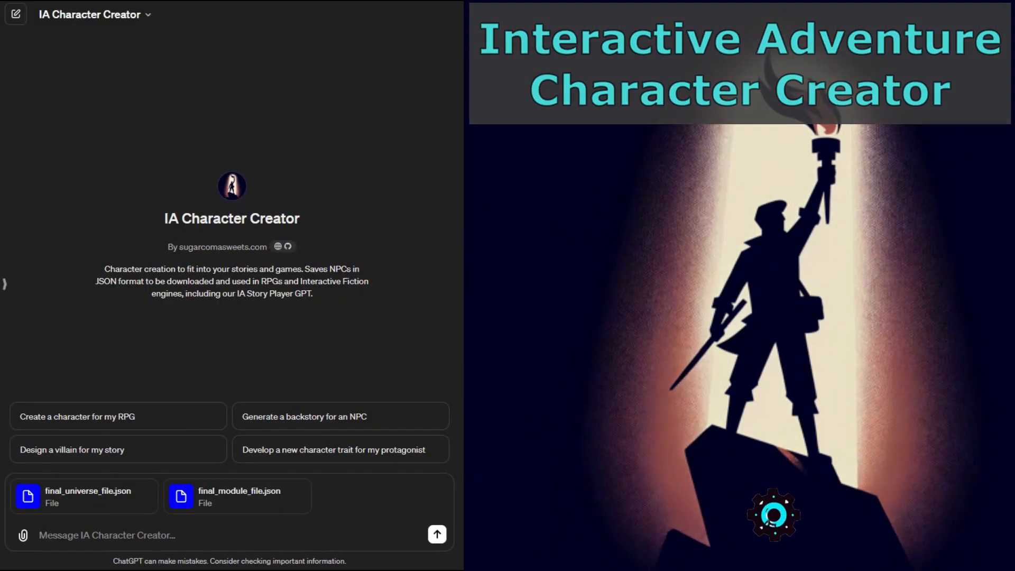
- Request ten characters from the attached universe and adventure files, then ask to write them to an NPC file
{"action": "type", "text": "Attached is a cinematic Universe file - and an example of one adventure set in that universe.  List 10 characters that might be in this universe - some related to the existing story - and some for unrelated usage later on"}
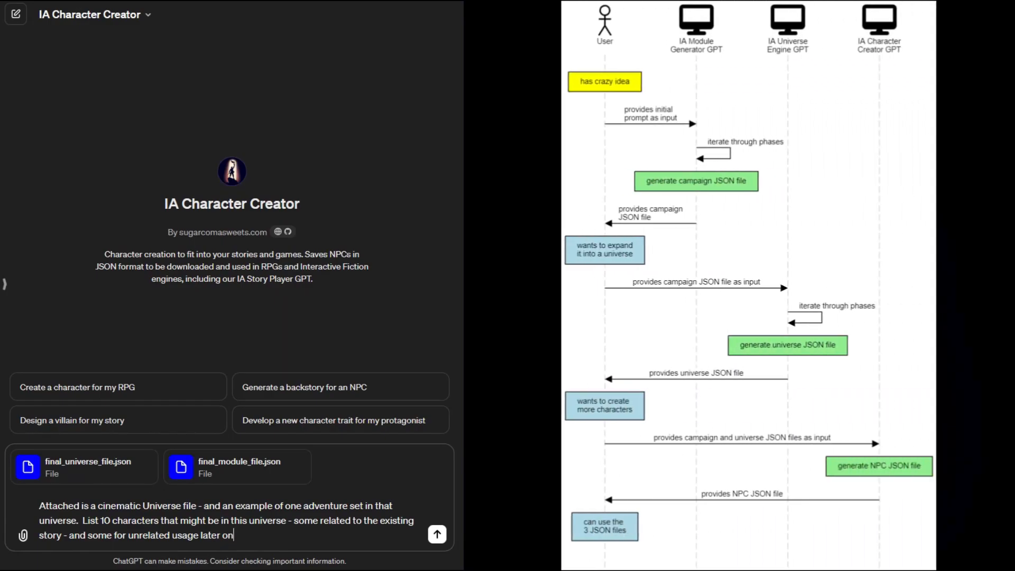
{"action": "left_click", "coordinate": [437, 534]}
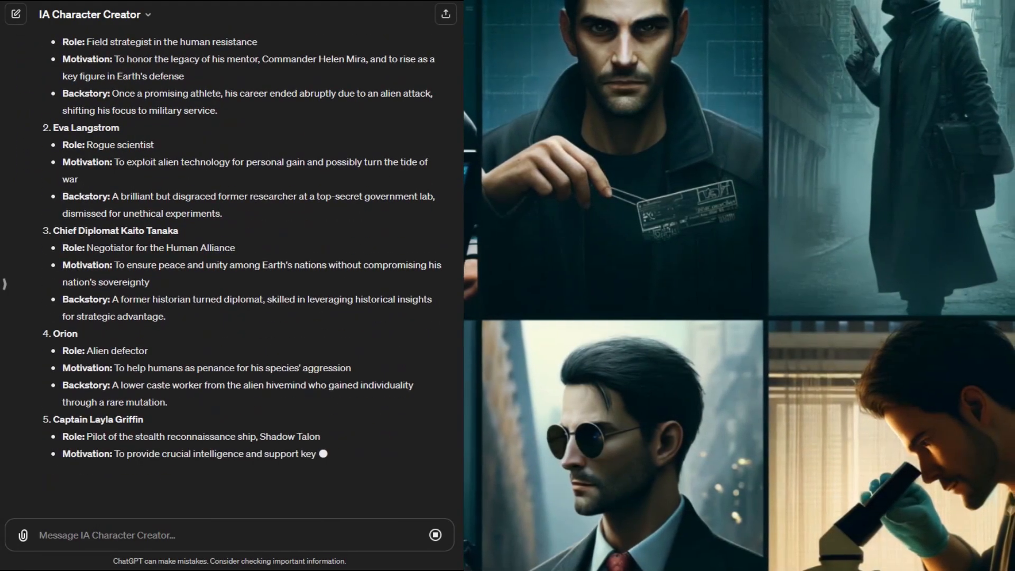
{"action": "scroll", "scroll_direction": "down", "scroll_amount": 3}
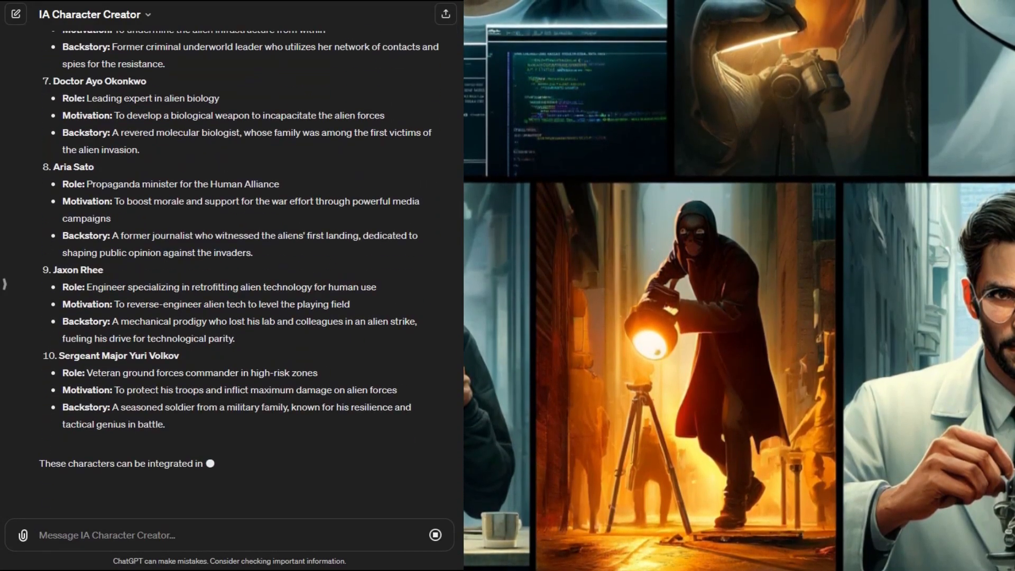
{"action": "type", "text": "Write them to a"}
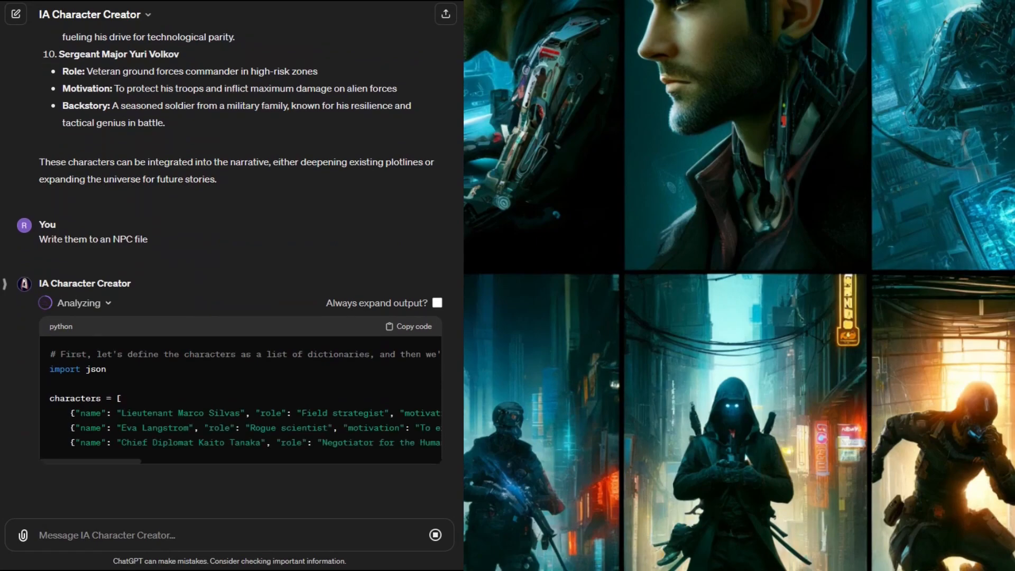
{"action": "scroll", "scroll_direction": "down", "scroll_amount": 3}
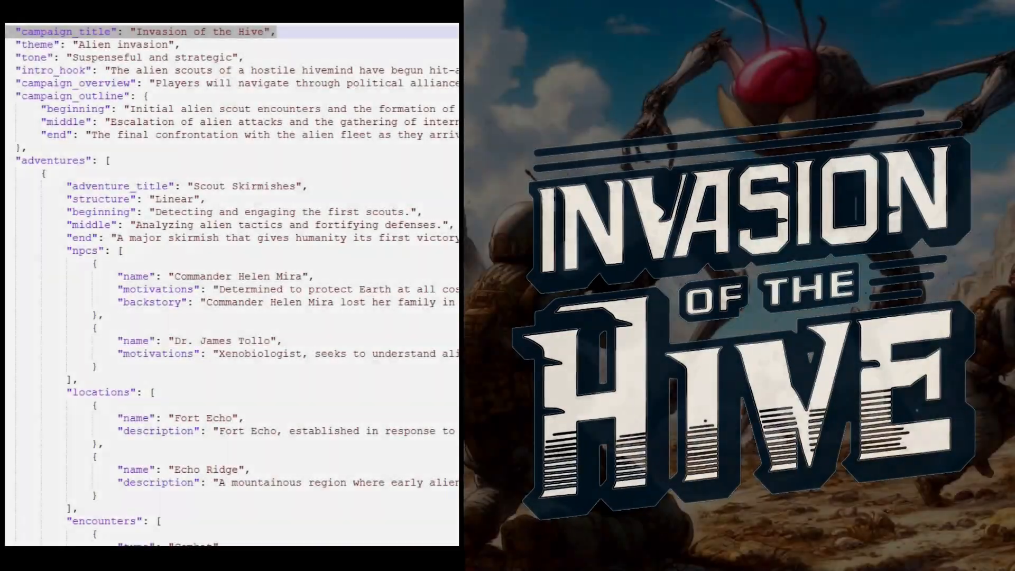
- Scroll through the campaign, universe and NPC JSON files down to the character entries
{"action": "scroll", "scroll_direction": "down", "scroll_amount": 3}
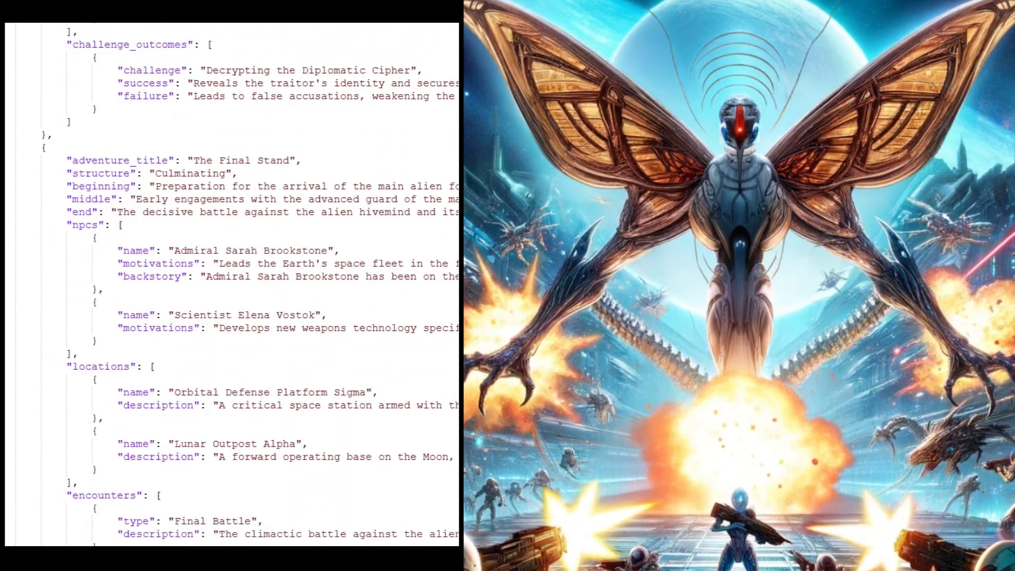
{"action": "scroll", "scroll_direction": "down", "scroll_amount": 3}
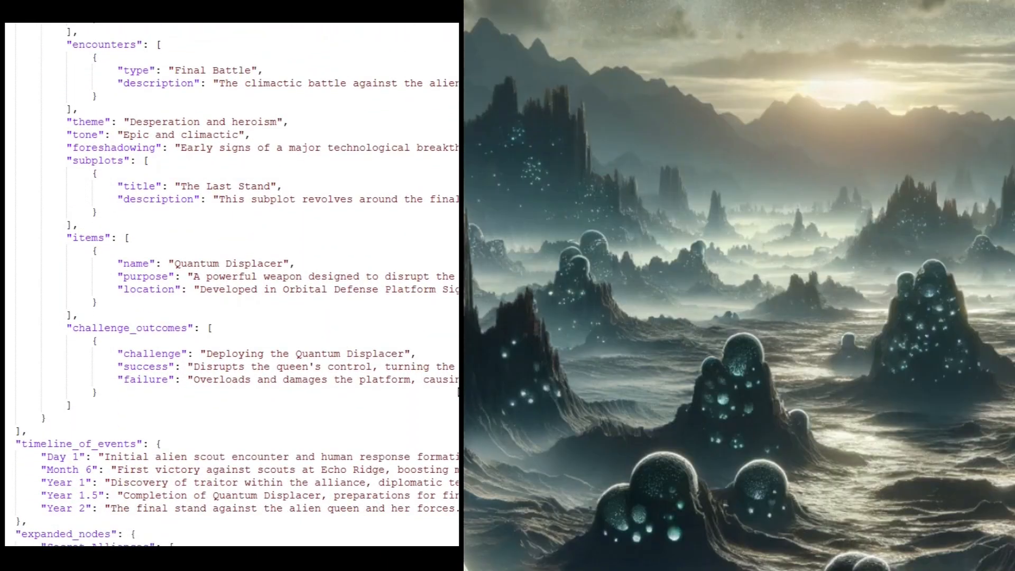
{"action": "scroll", "scroll_direction": "down", "scroll_amount": 3}
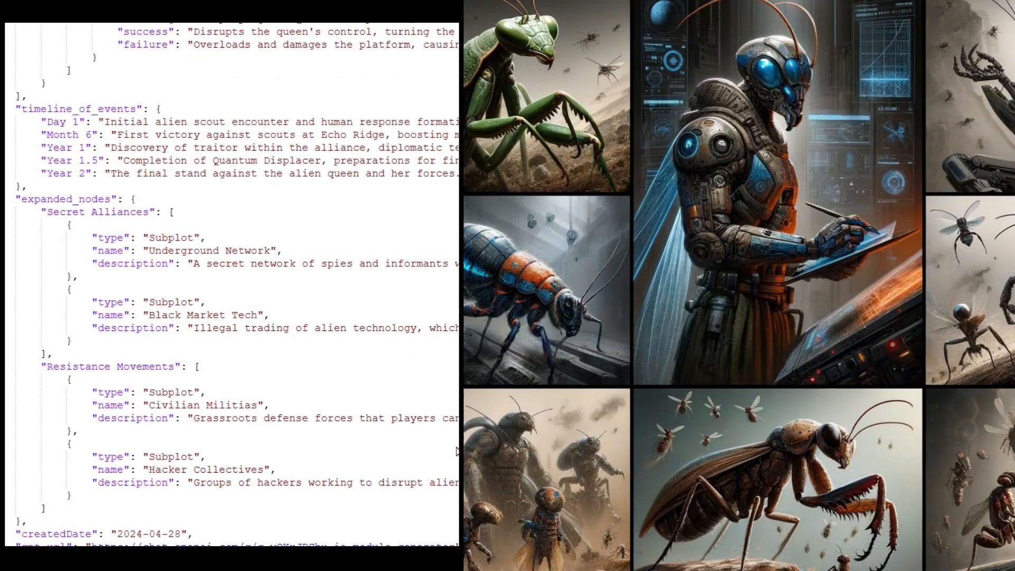
{"action": "scroll", "scroll_direction": "down", "scroll_amount": 3}
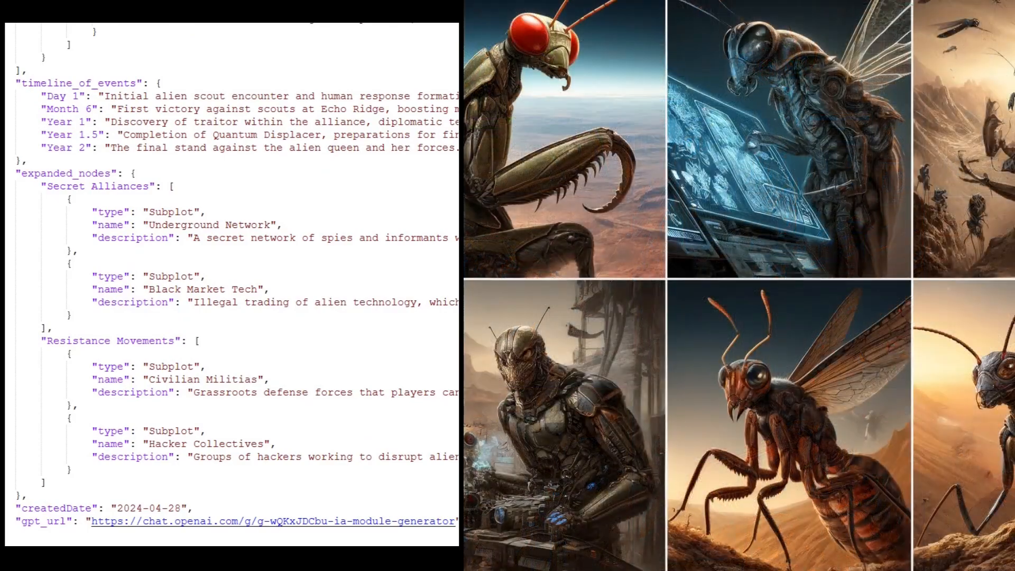
{"action": "scroll", "scroll_direction": "down", "scroll_amount": 3}
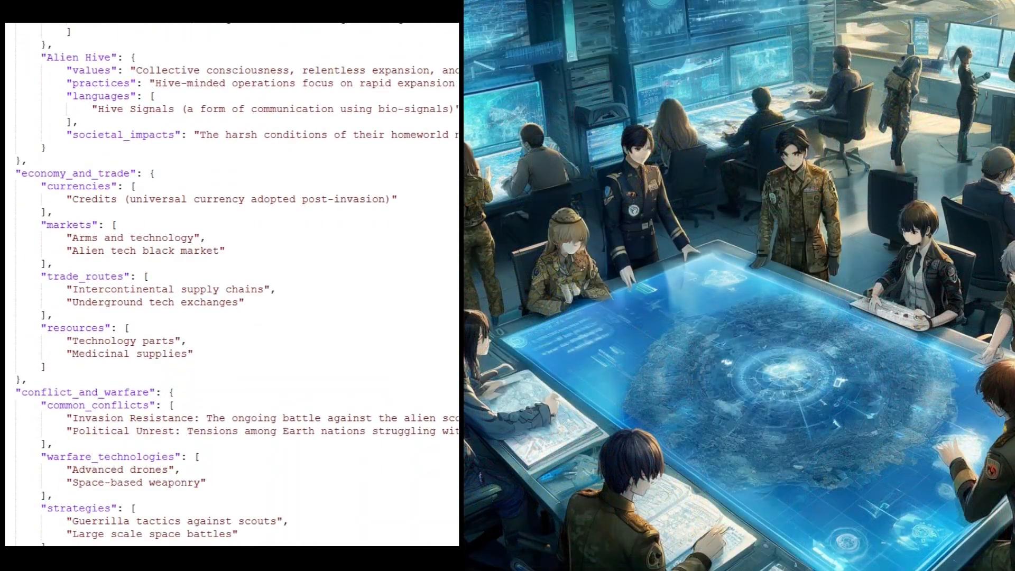
{"action": "scroll", "scroll_direction": "down", "scroll_amount": 3}
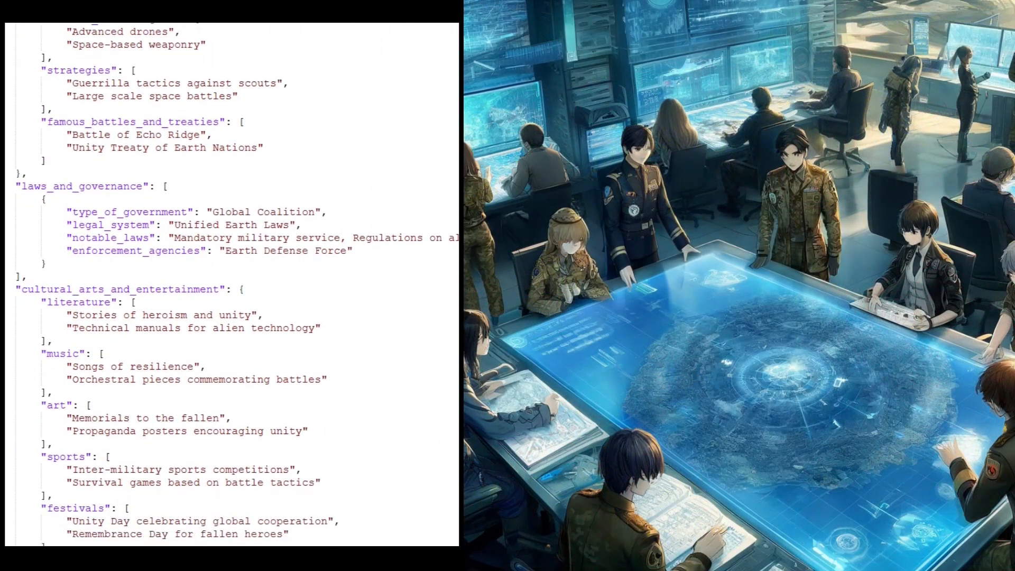
{"action": "scroll", "scroll_direction": "down", "scroll_amount": 3}
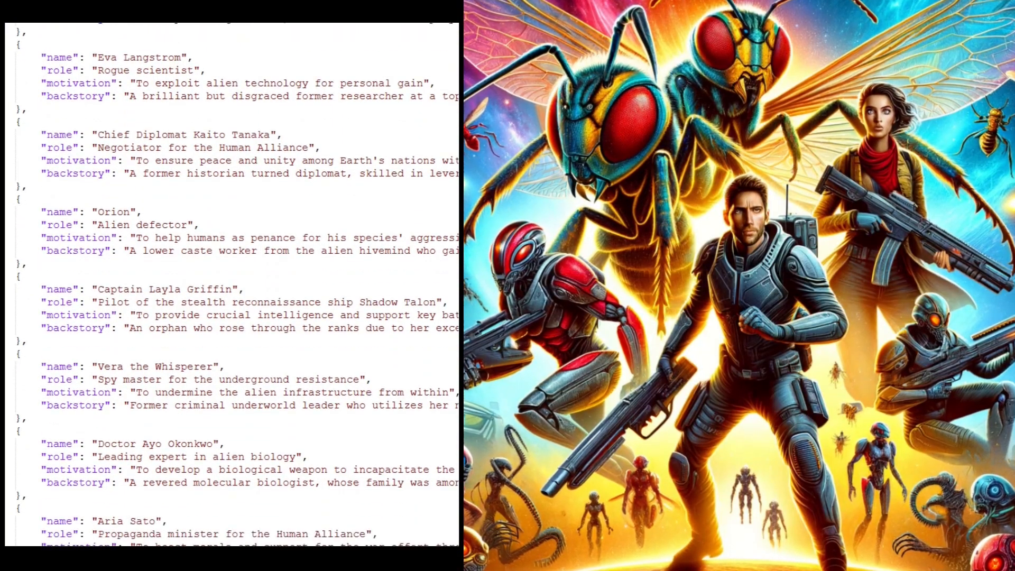
{"action": "scroll", "scroll_direction": "down", "scroll_amount": 3}
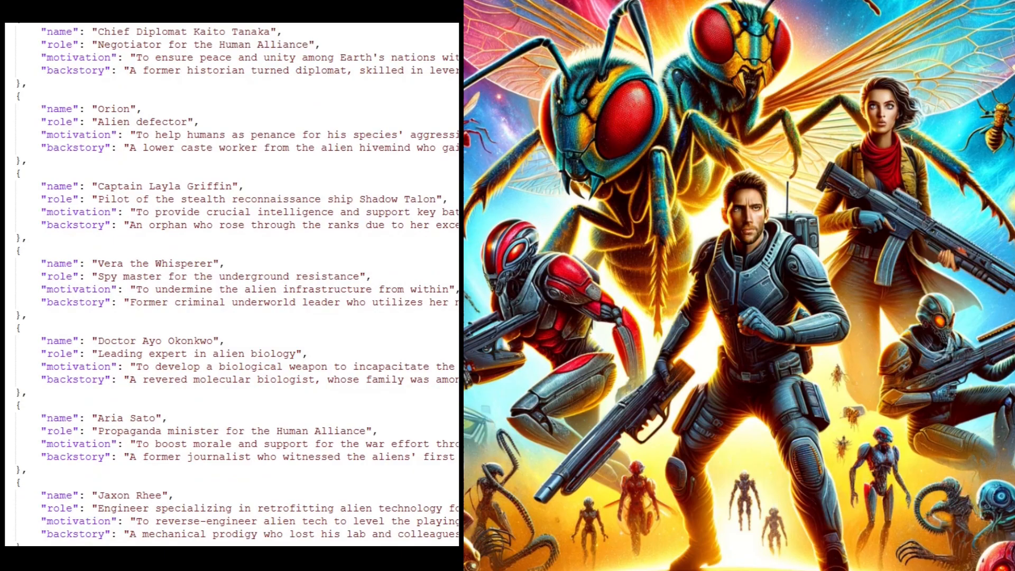
{"action": "scroll", "scroll_direction": "down", "scroll_amount": 3}
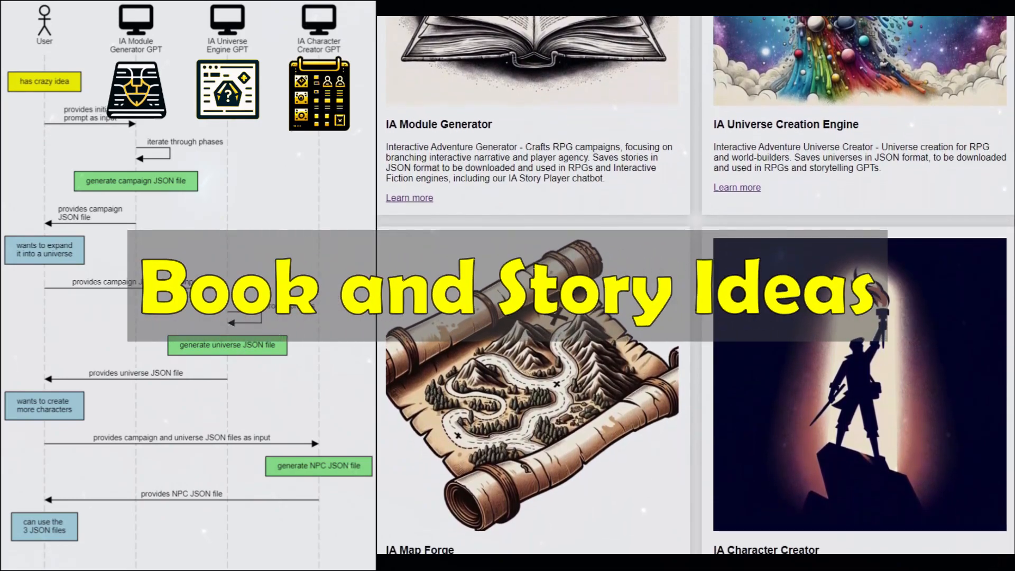
- Scroll the GPTs catalogue past IA Map Forge and Character Creator to Story Player and Kepler Helper
{"action": "scroll", "scroll_direction": "down", "scroll_amount": 3}
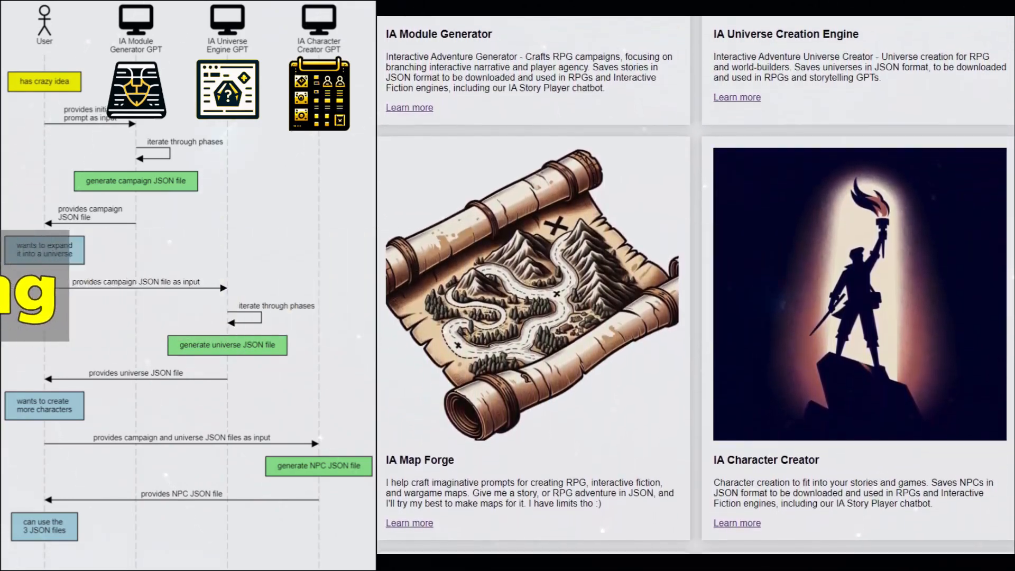
{"action": "scroll", "scroll_direction": "down", "scroll_amount": 3}
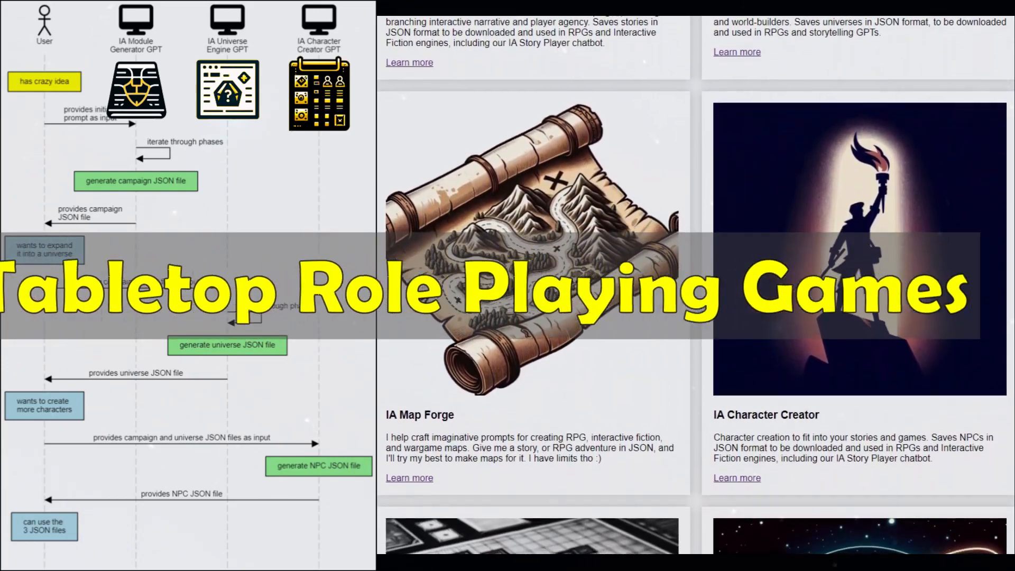
{"action": "scroll", "scroll_direction": "down", "scroll_amount": 3}
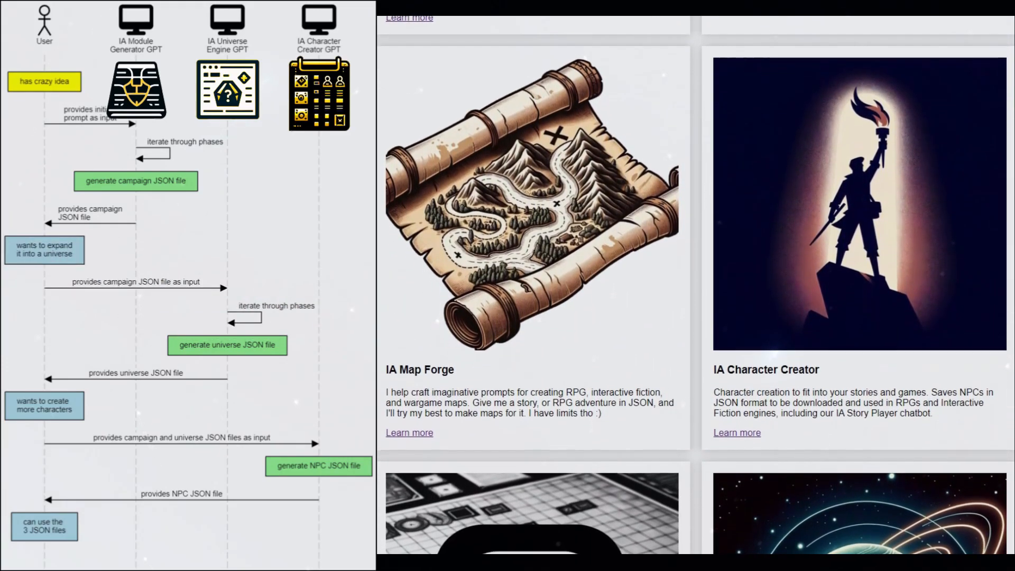
{"action": "scroll", "scroll_direction": "down", "scroll_amount": 3}
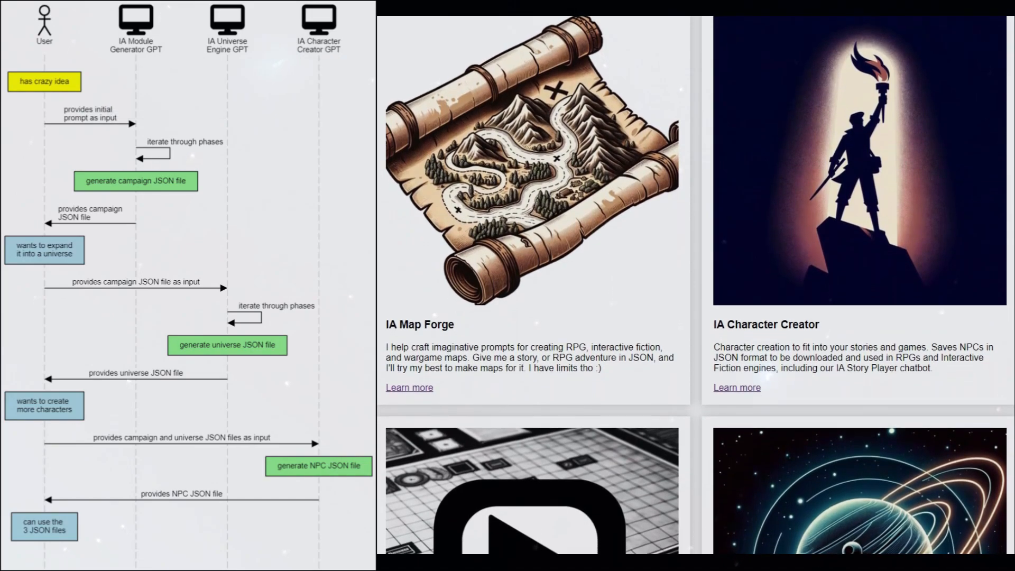
{"action": "scroll", "scroll_direction": "down", "scroll_amount": 3}
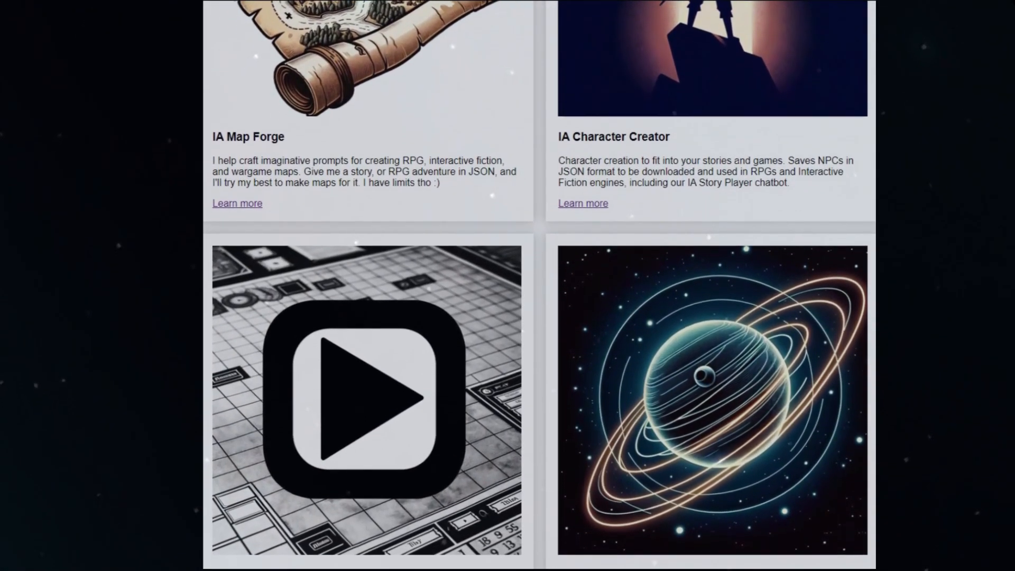
{"action": "scroll", "scroll_direction": "down", "scroll_amount": 3}
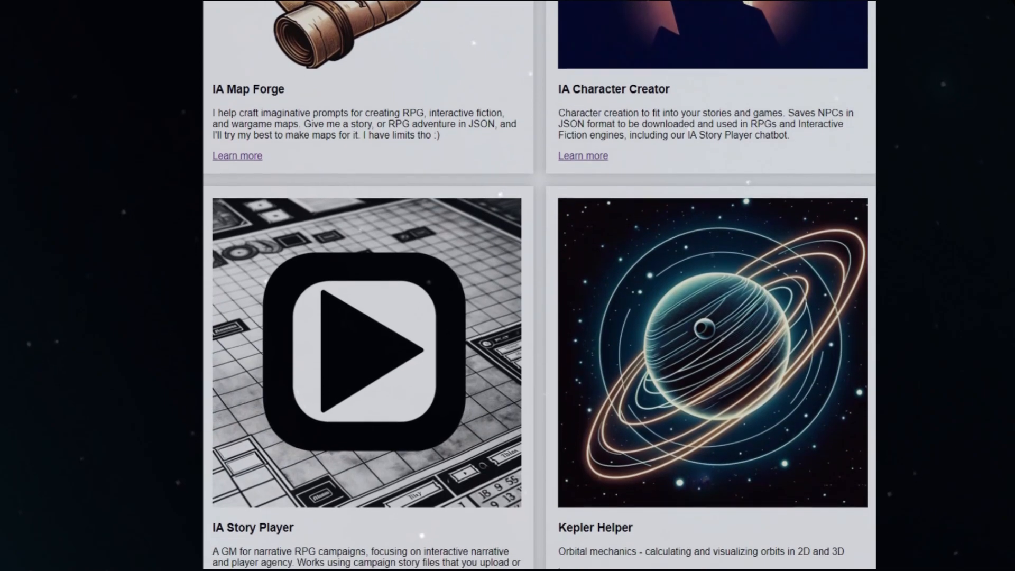
{"action": "scroll", "scroll_direction": "down", "scroll_amount": 3}
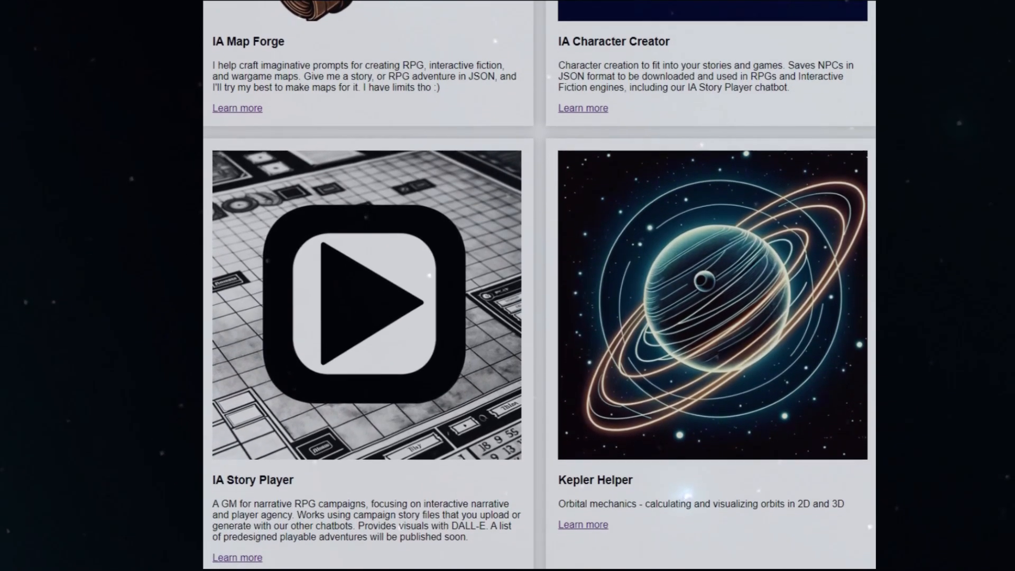
{"action": "scroll", "scroll_direction": "down", "scroll_amount": 3}
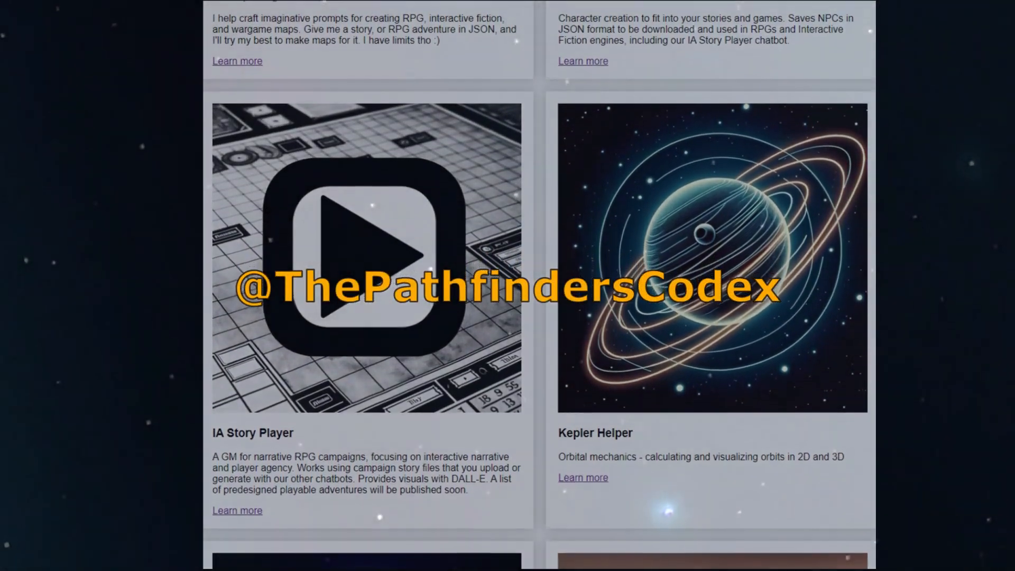